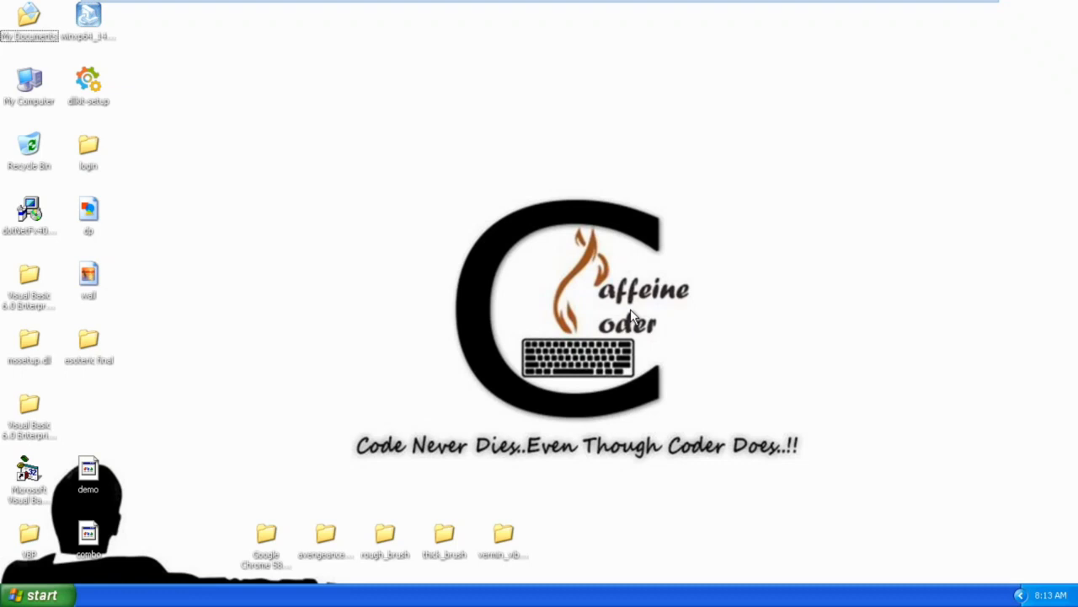
mouse_move(632, 482)
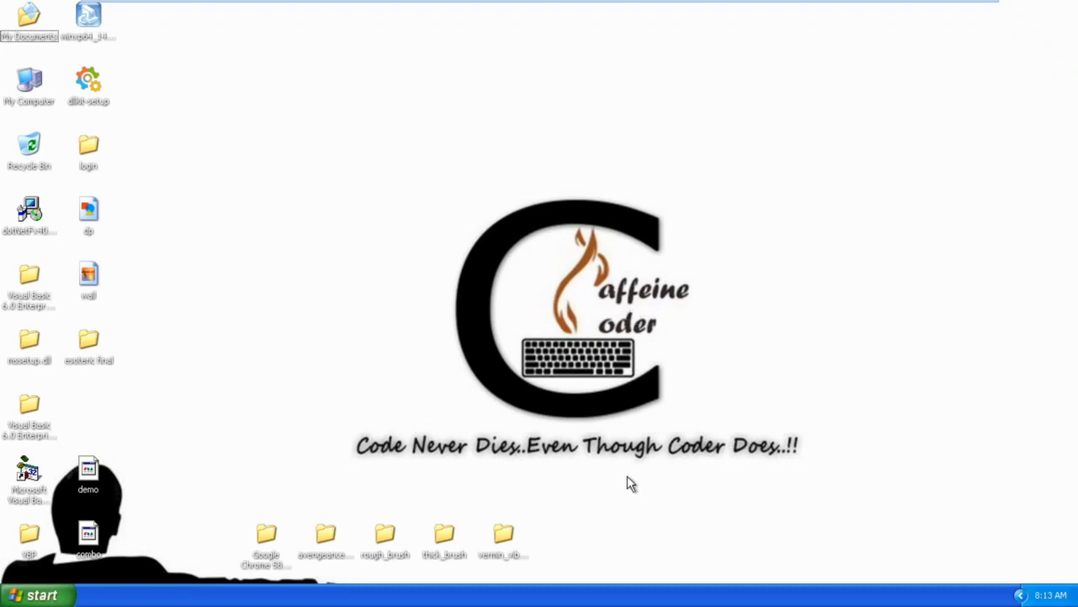
Step: Launch Microsoft Visual Basic 6.0 from its desktop shortcut
double_click(29, 475)
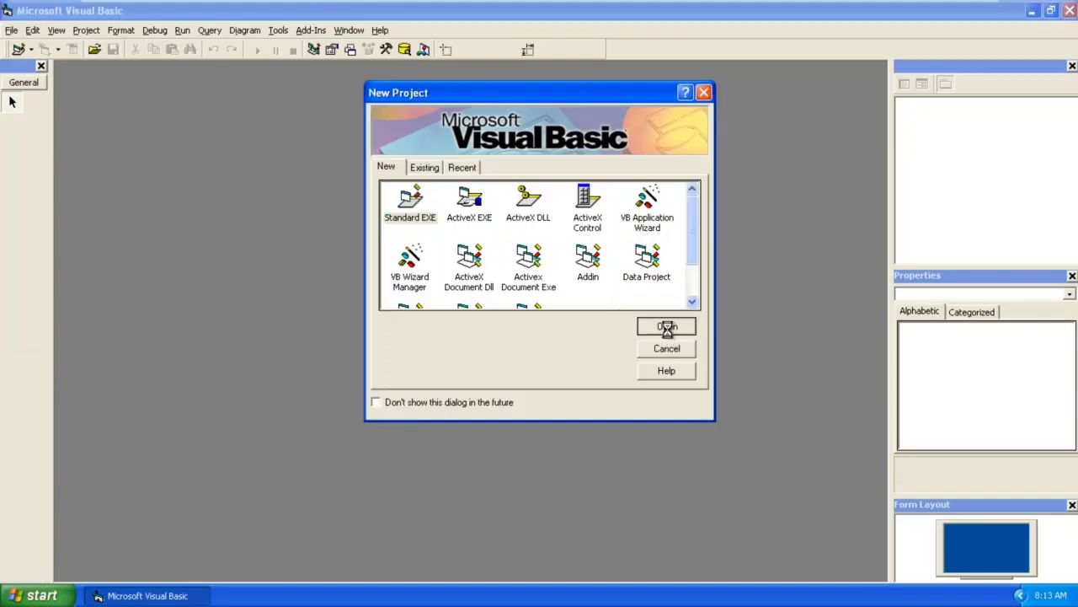
Step: Start a Standard EXE project and draw a Dropdown List combo box near the top of Form1
click(667, 327)
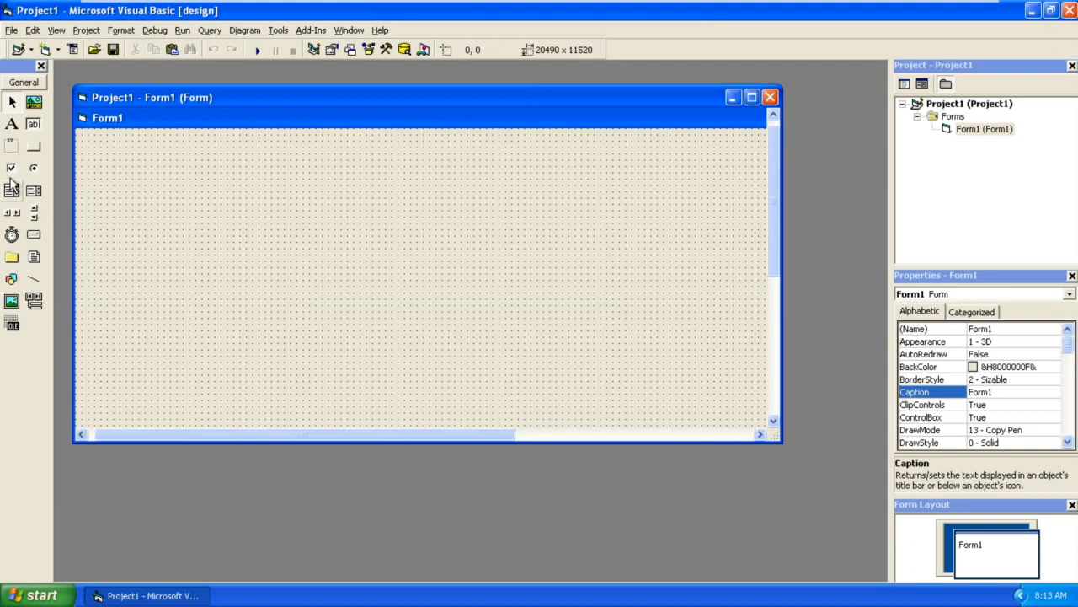
drag(411, 200, 467, 229)
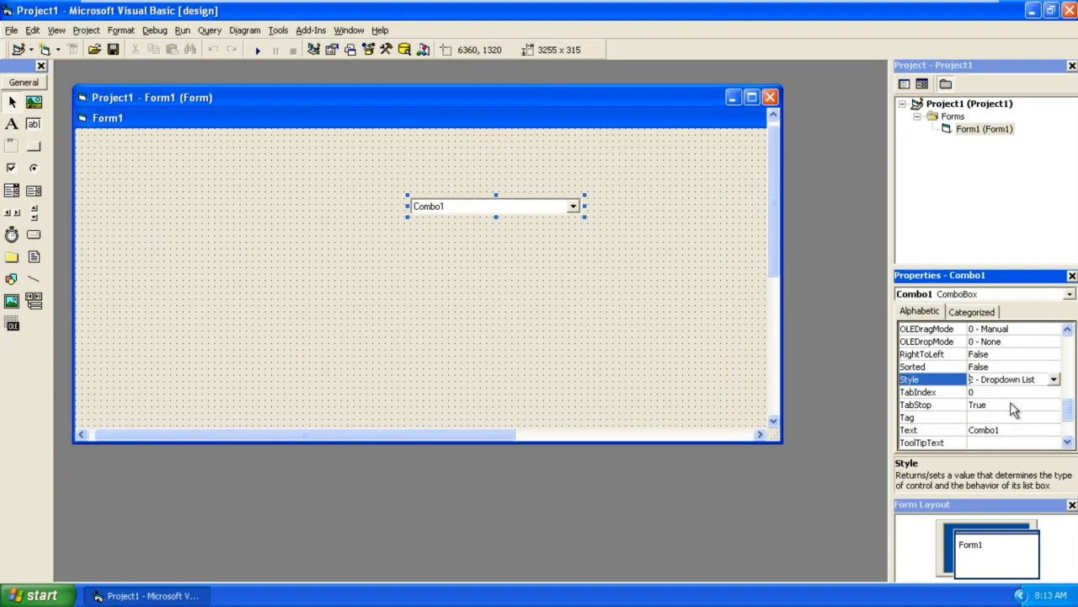
mouse_move(552, 244)
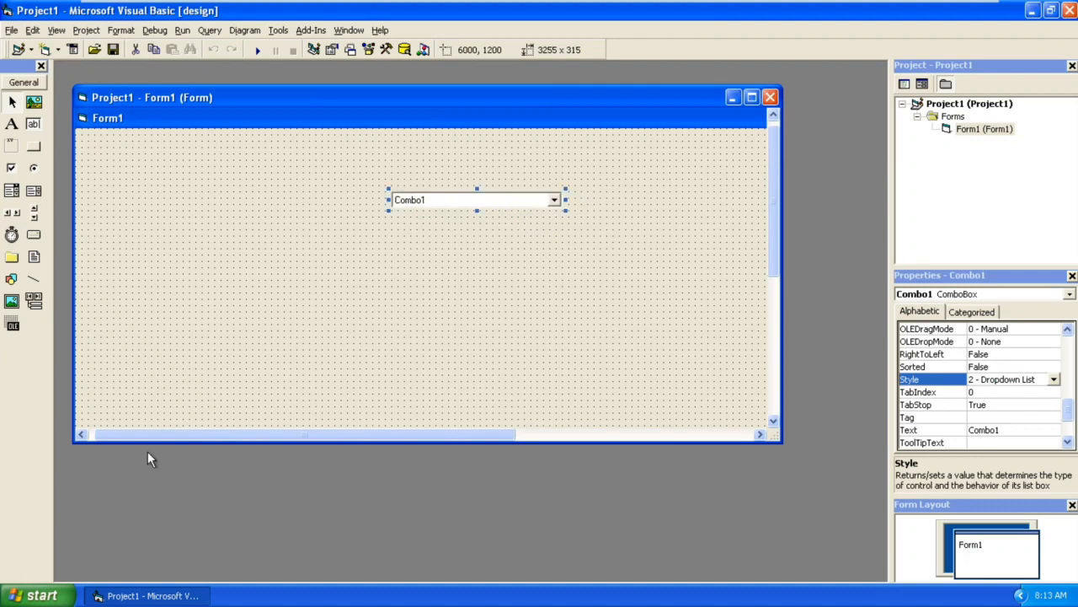
mouse_move(43, 381)
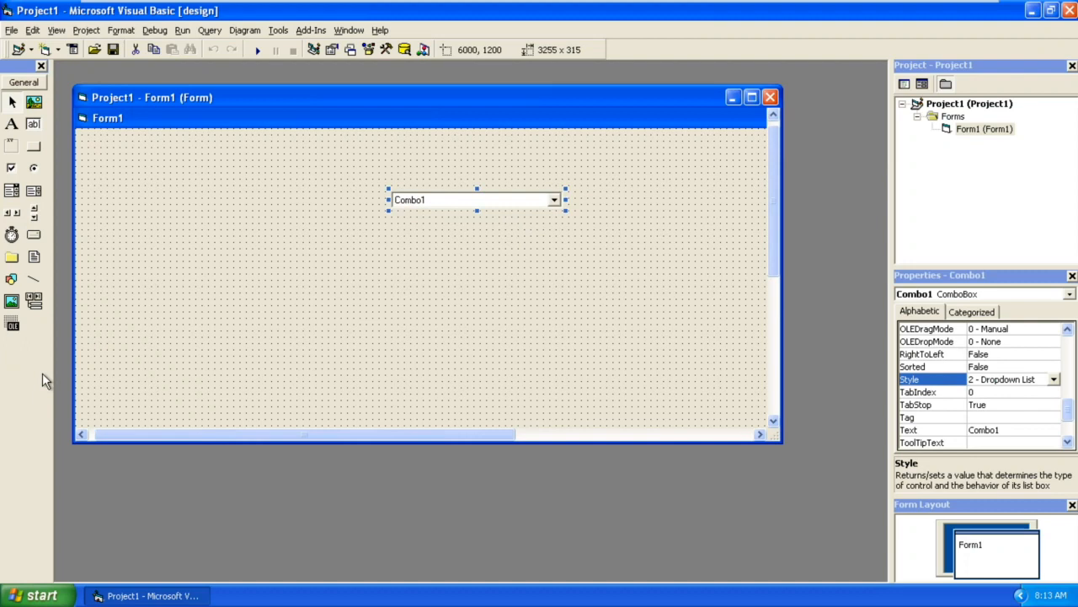
mouse_move(42, 374)
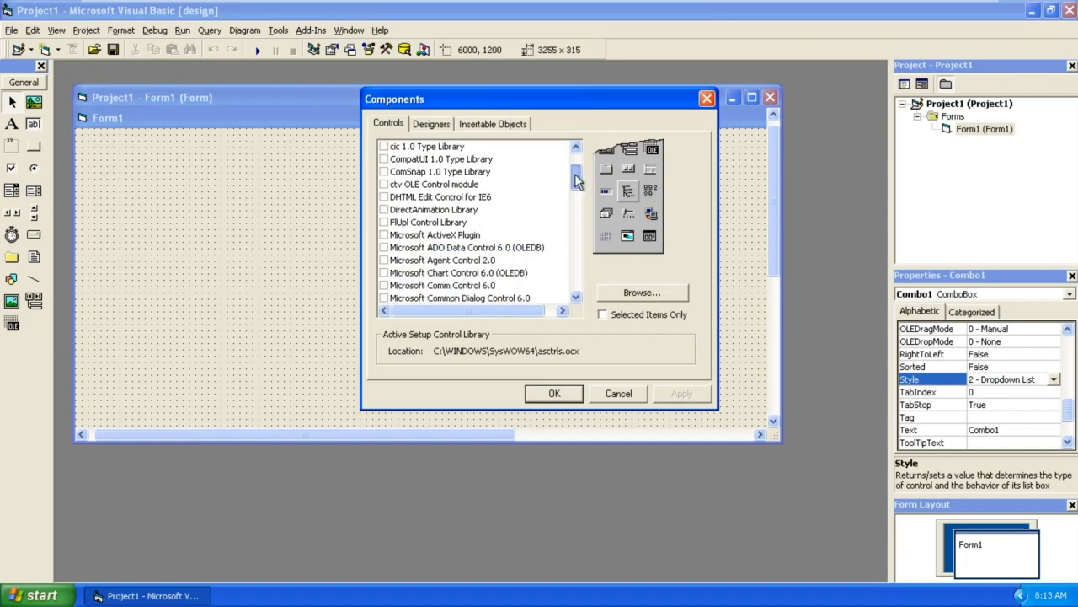
Step: Add the Microsoft ADO Data Control 6.0 (OLEDB) component to the project toolbox
click(385, 234)
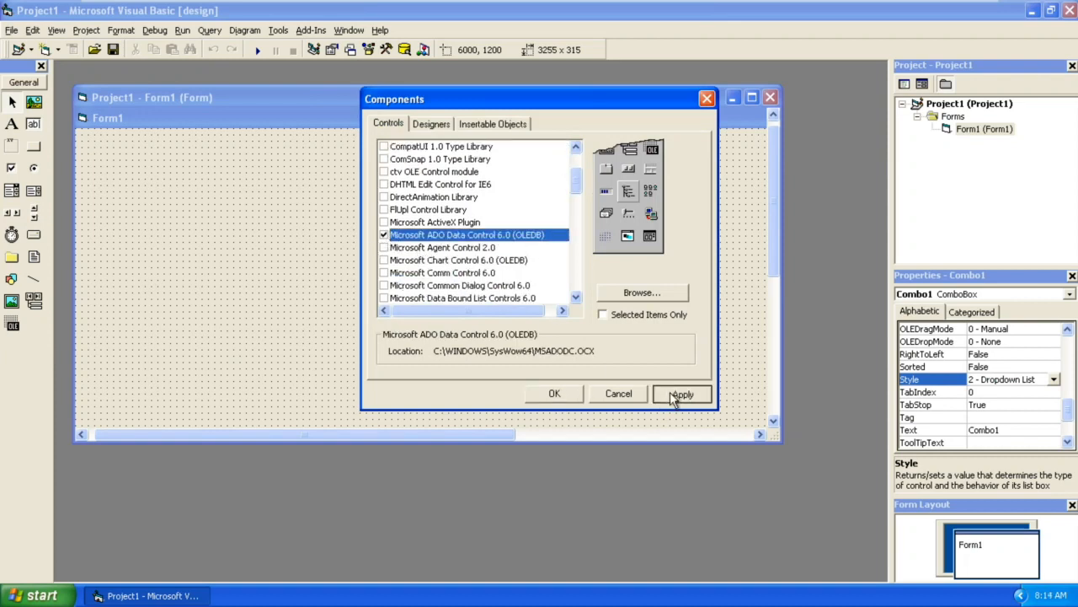
click(682, 394)
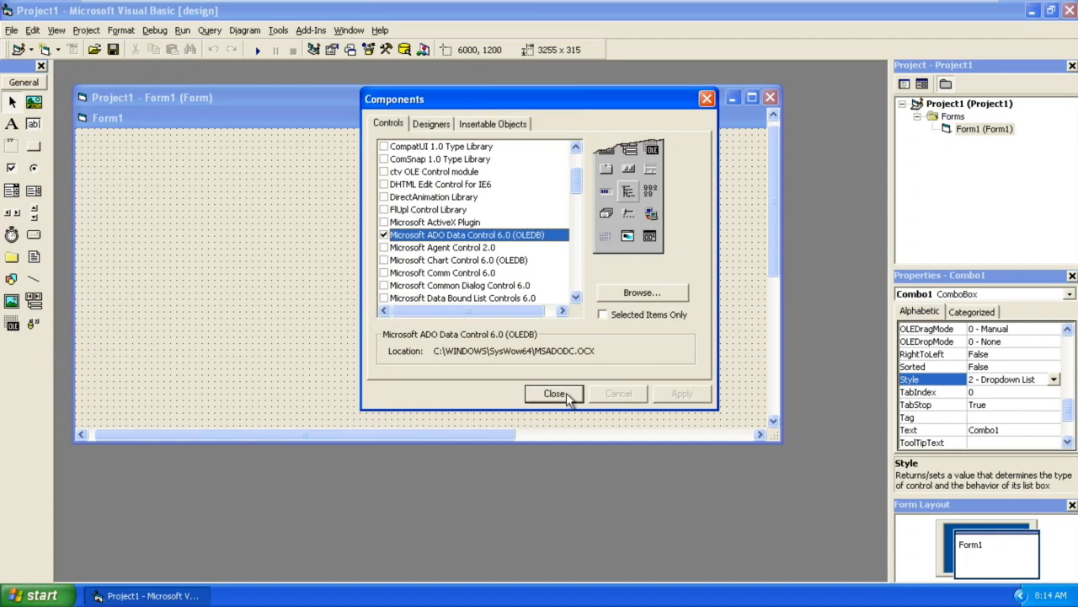
click(554, 395)
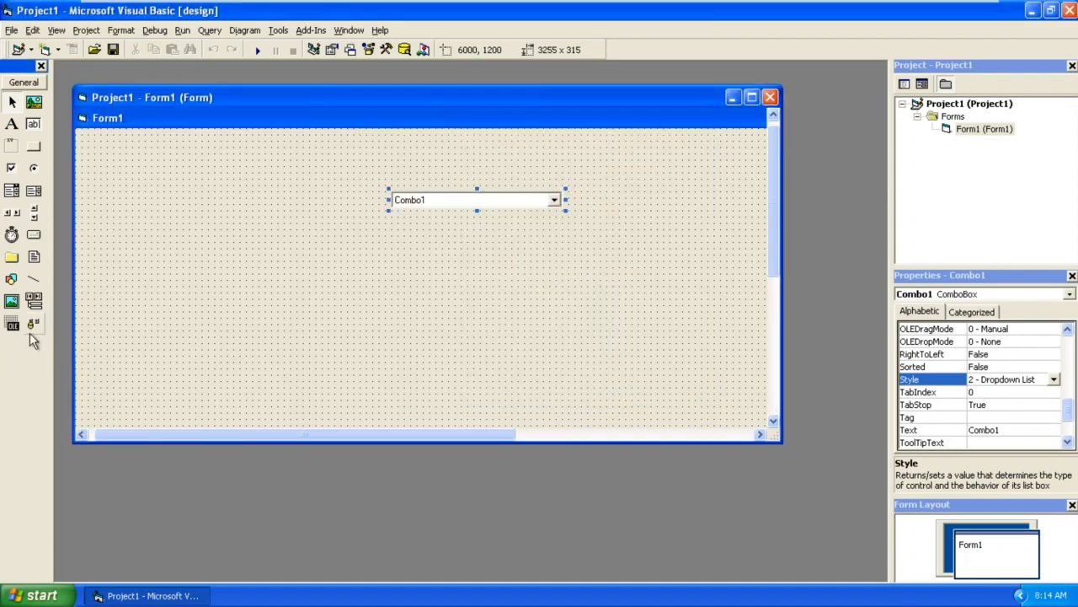
Step: Place an ADODC below the combo box and bring up its property pages
drag(371, 269, 480, 300)
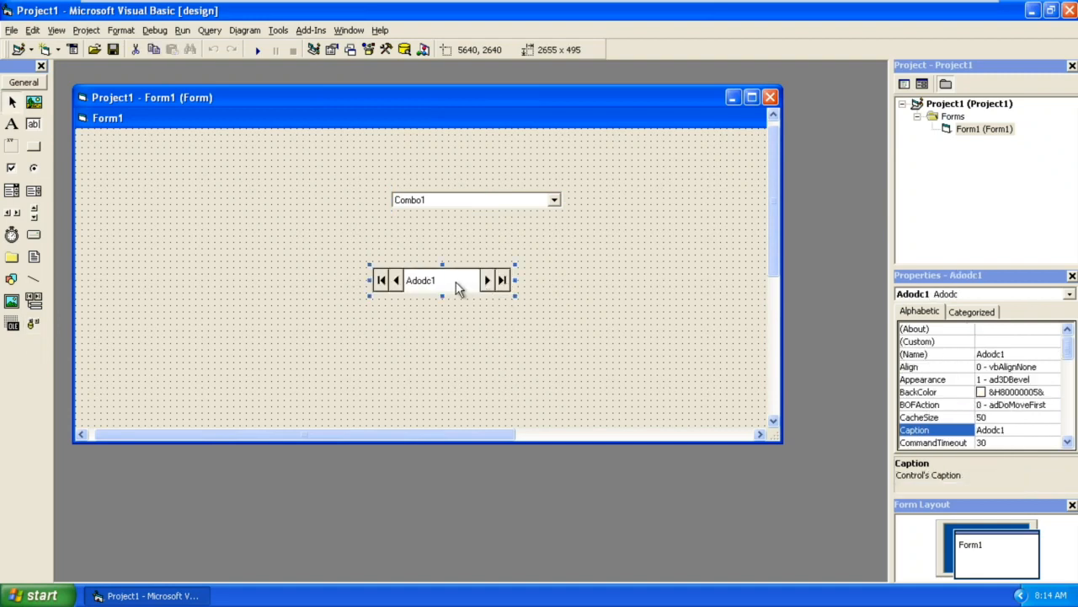
right_click(458, 280)
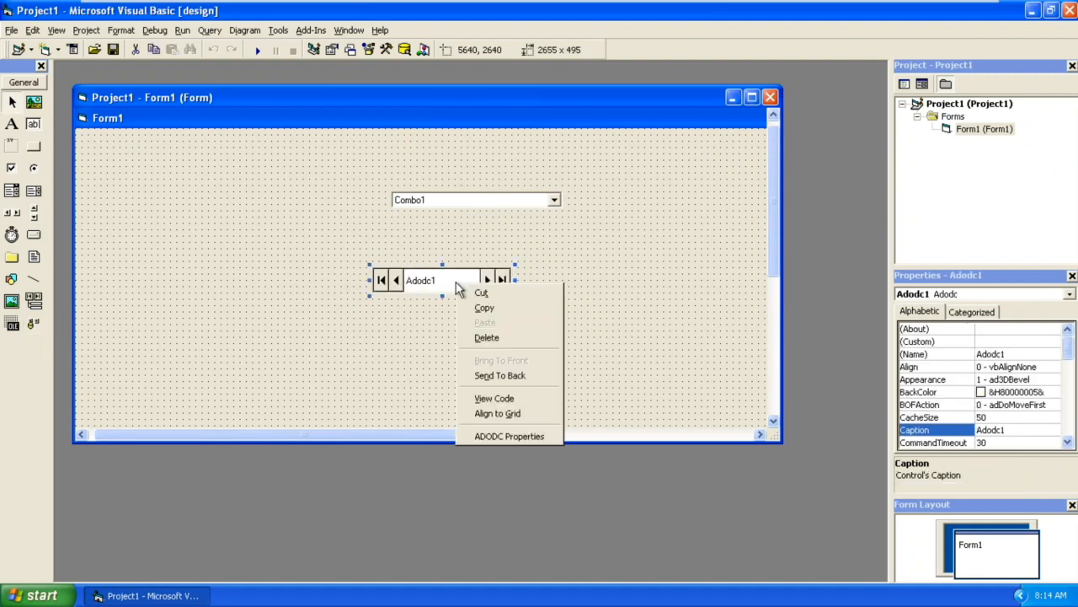
click(509, 434)
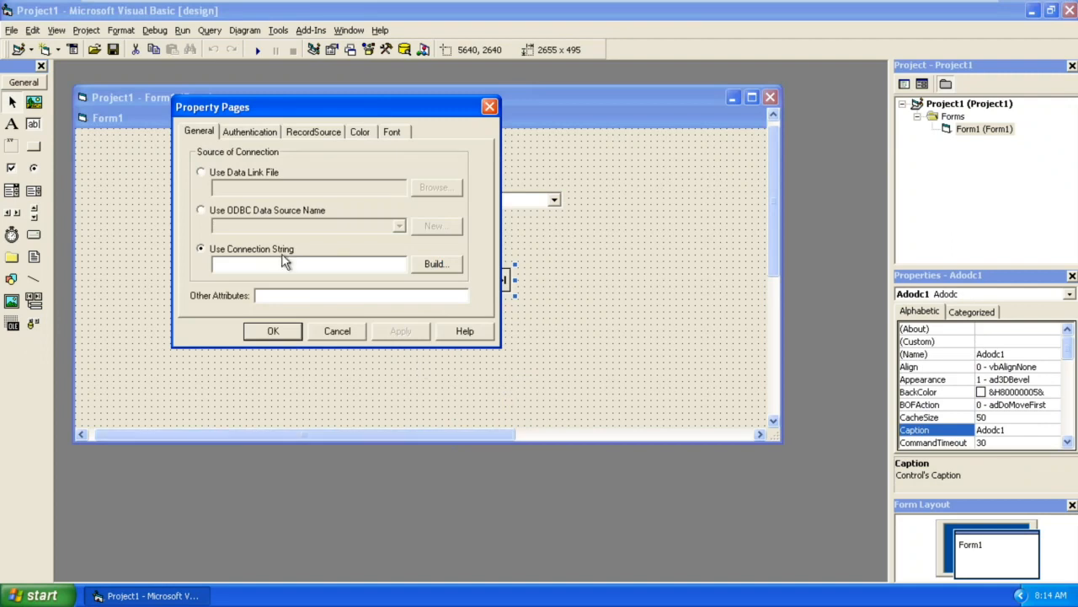
Step: Build the connection string with the Microsoft Jet 4.0 OLE DB provider pointing to the Access .mdb
click(435, 263)
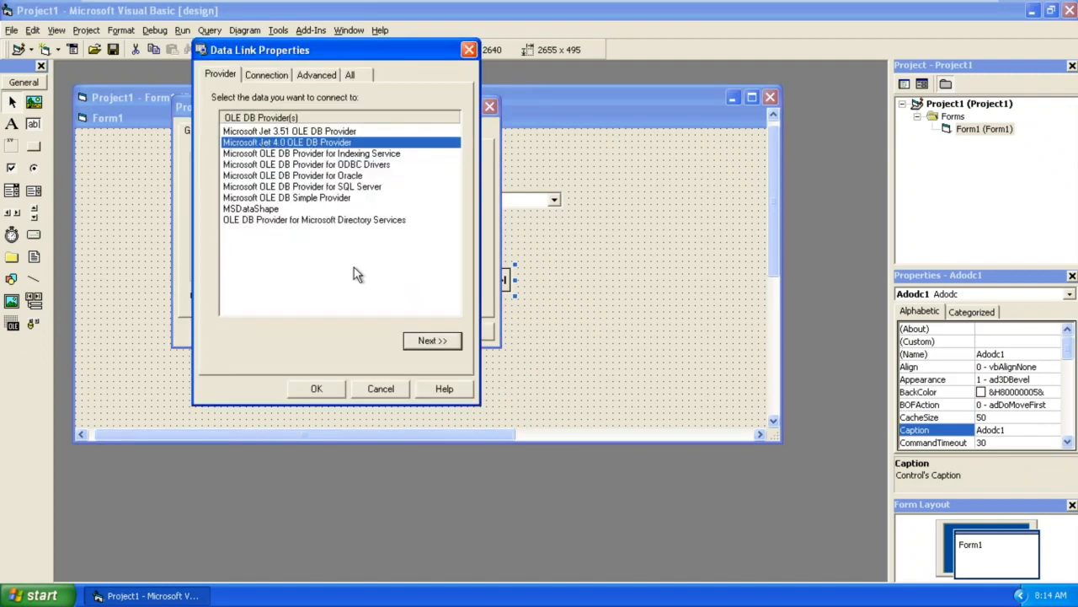
click(431, 340)
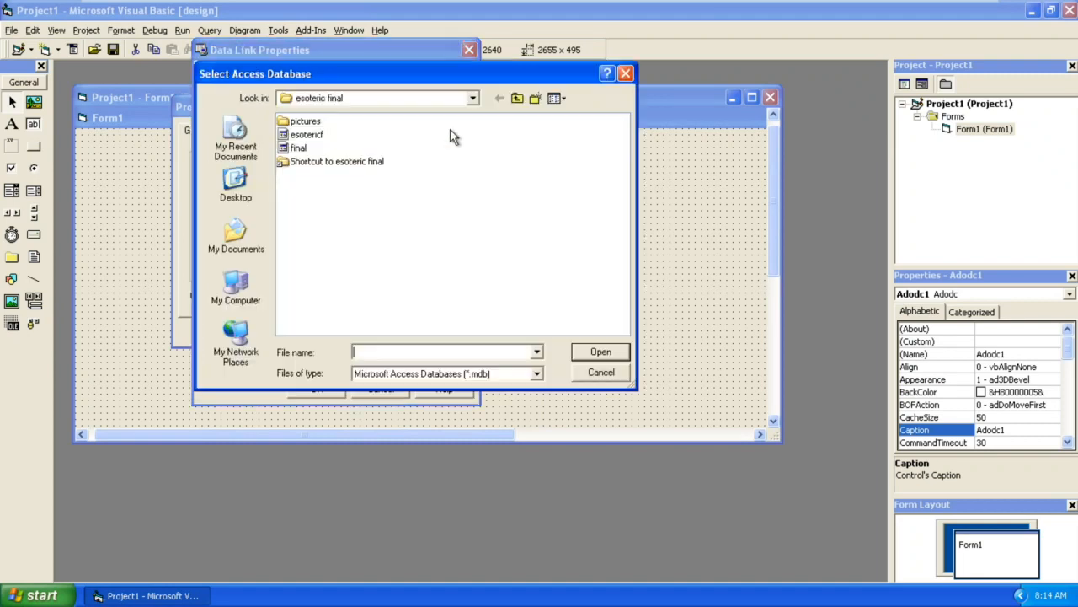
click(236, 182)
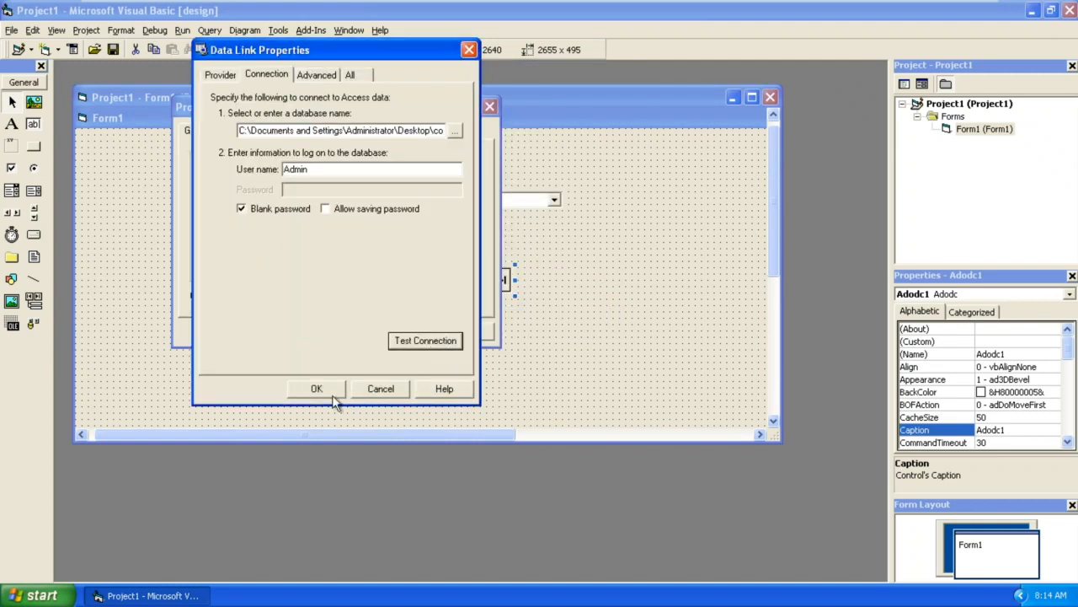
click(317, 388)
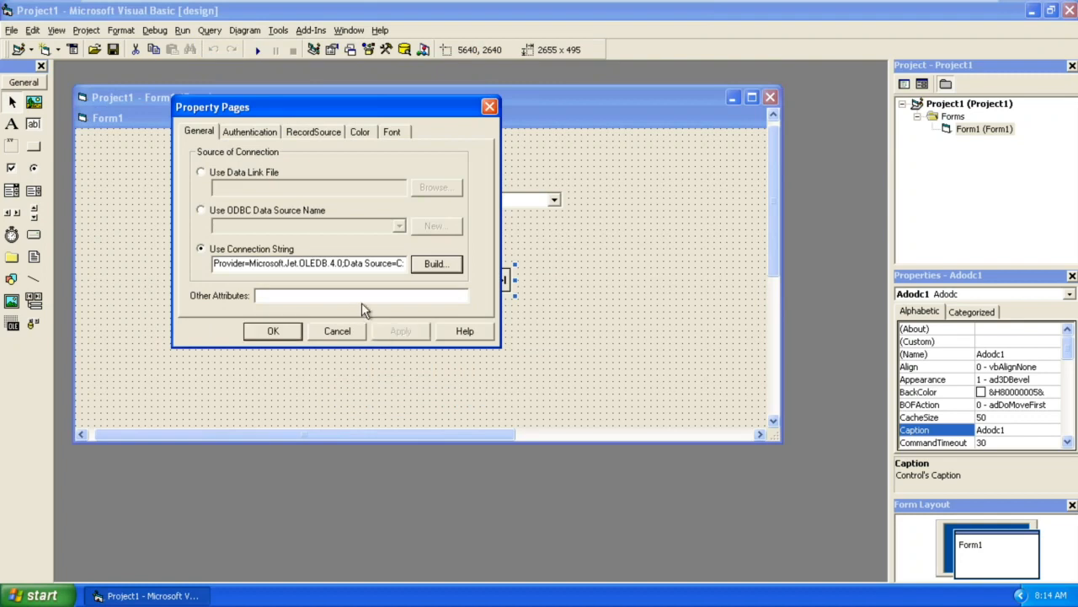
mouse_move(330, 184)
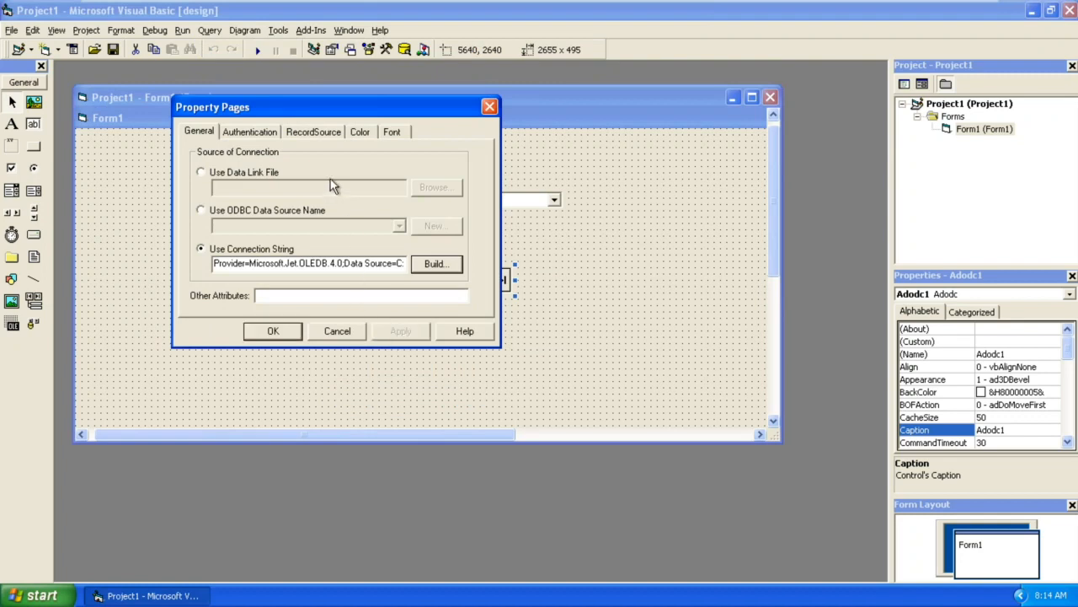
mouse_move(320, 217)
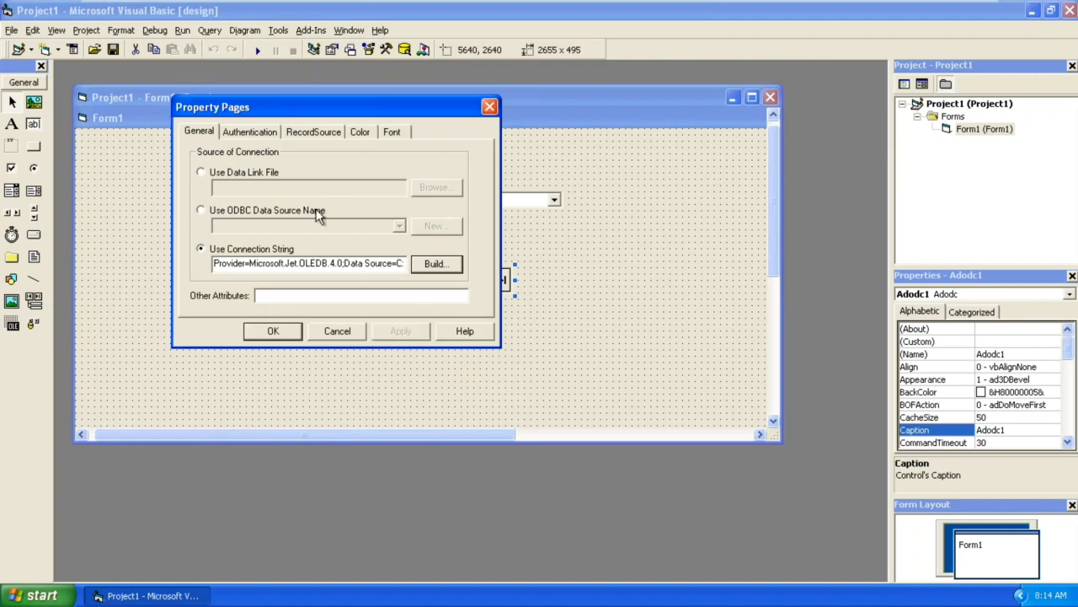
mouse_move(327, 158)
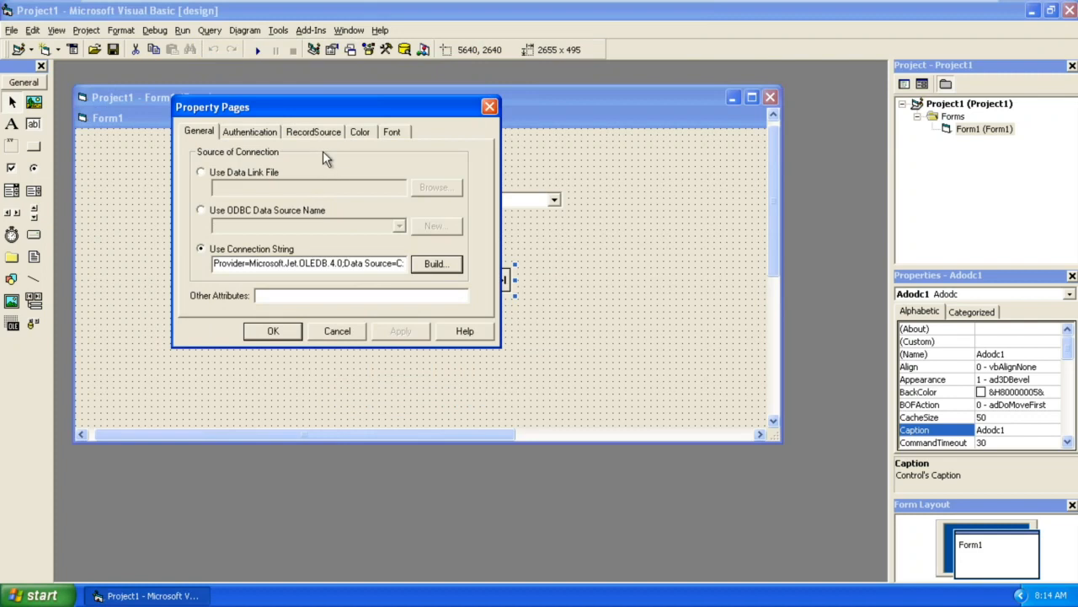
mouse_move(326, 151)
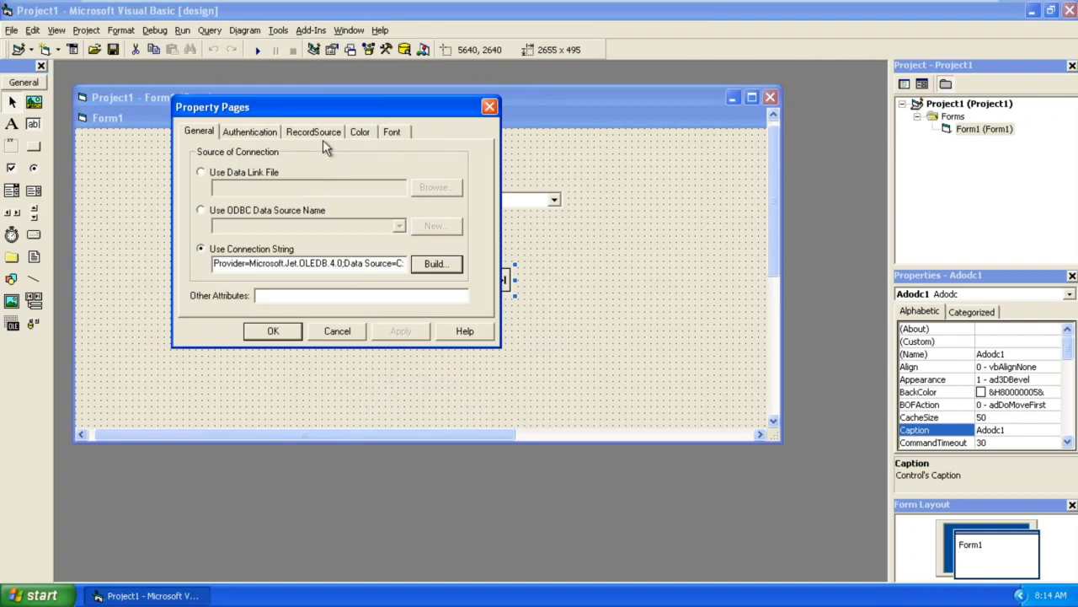
Step: Set the RecordSource command type to adCmdText with 'select distinct team from combo'
click(314, 131)
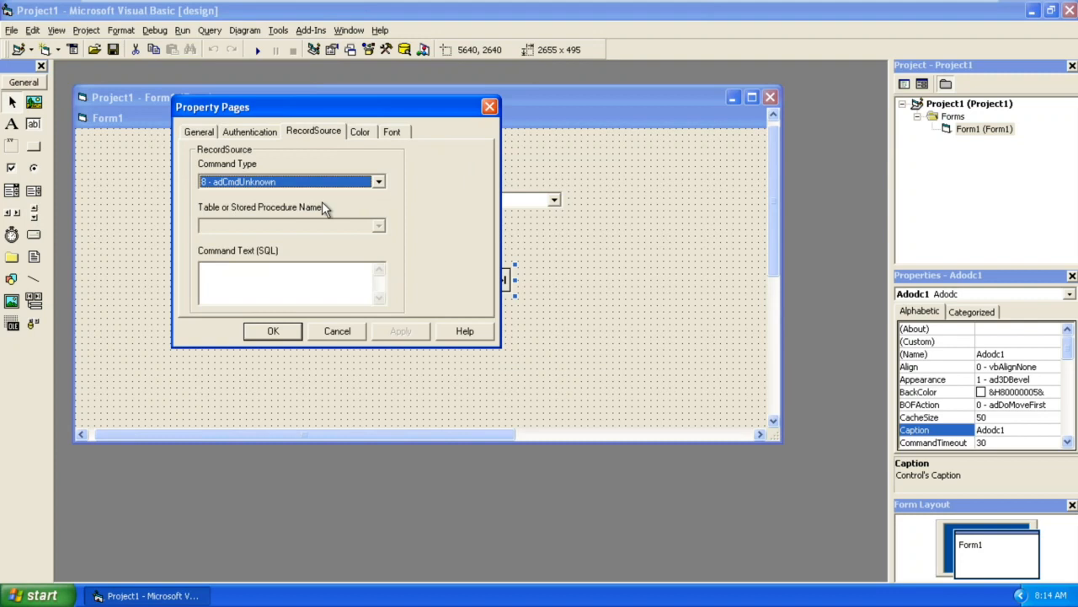
click(377, 182)
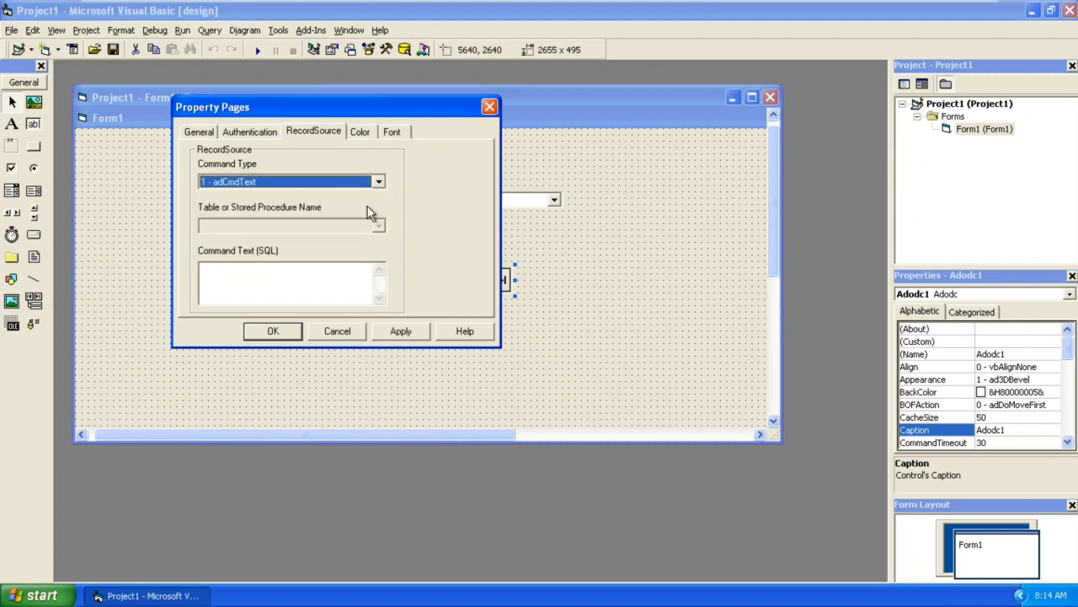
click(303, 281)
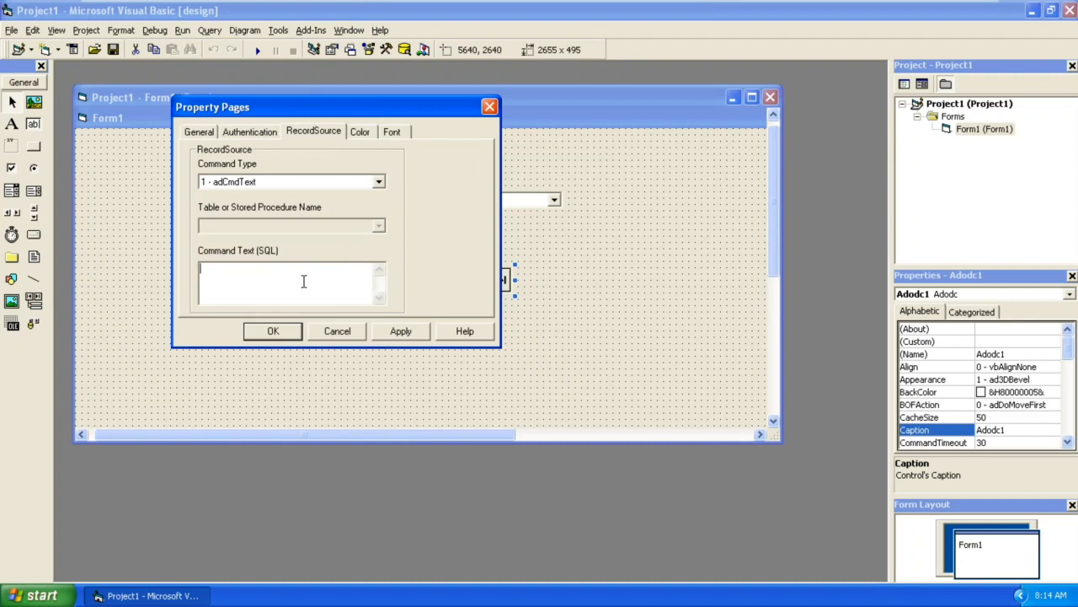
text(sel)
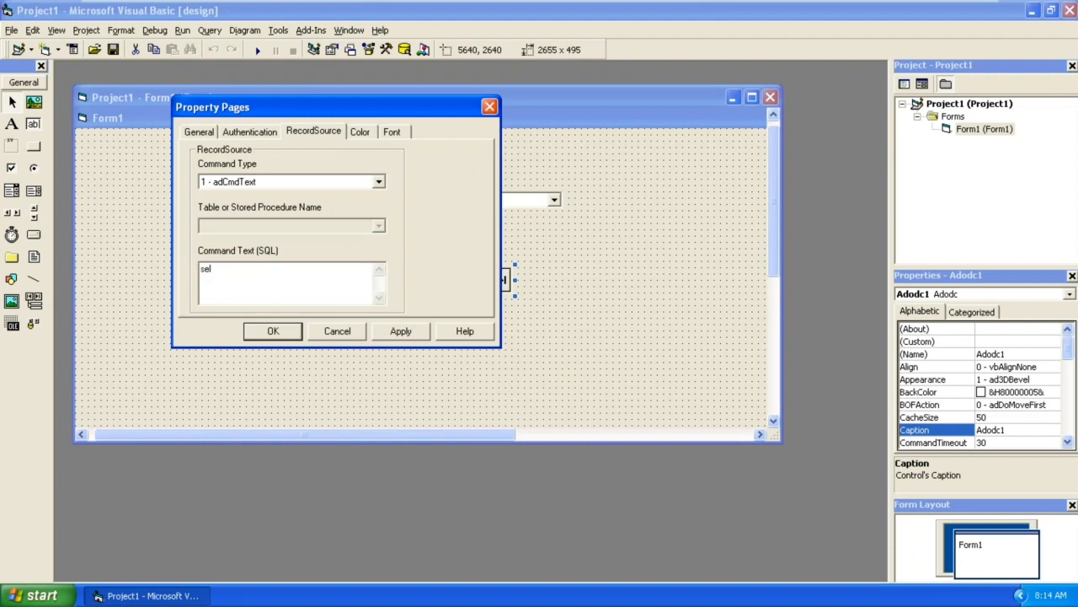
text(ect)
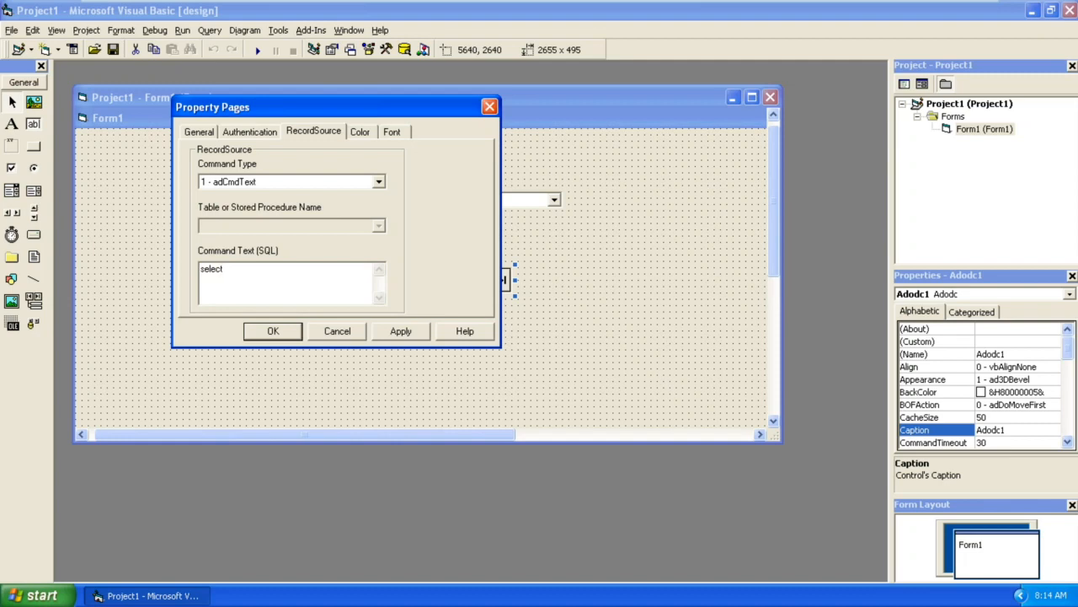
text(d)
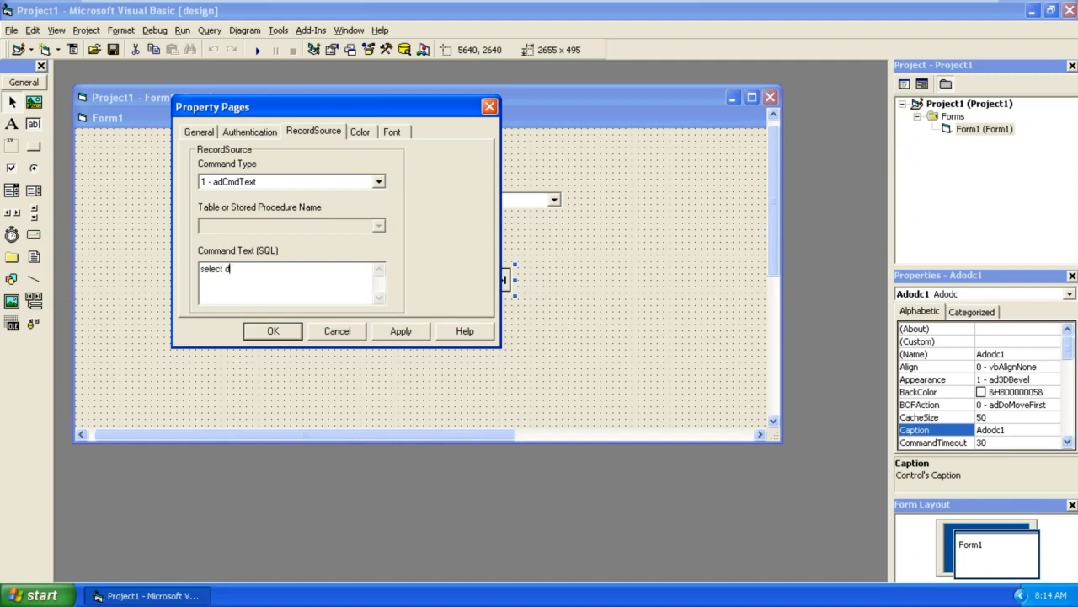
text(ist)
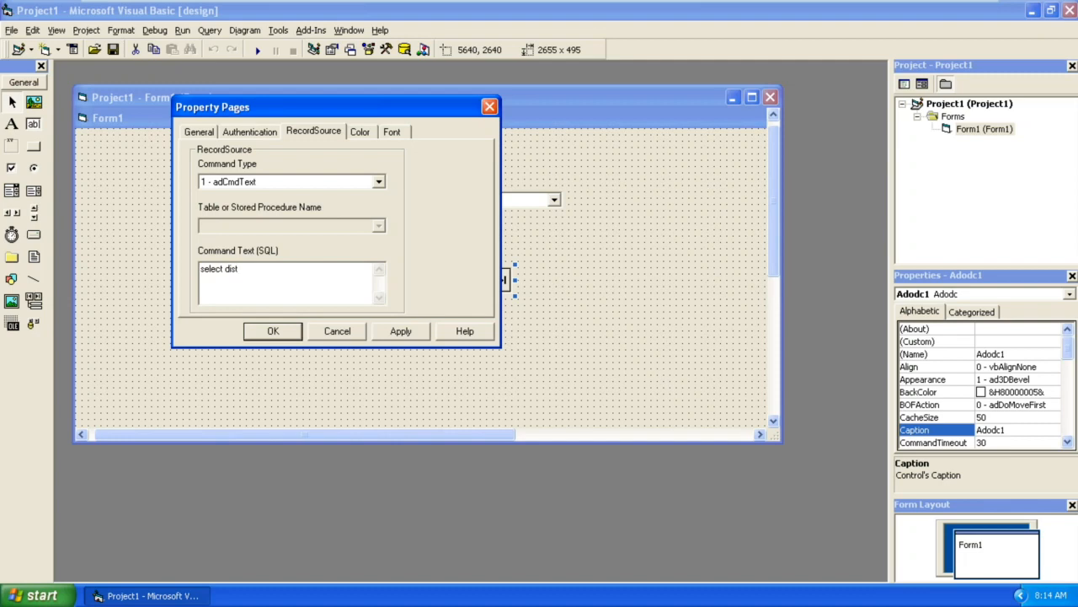
text(inct)
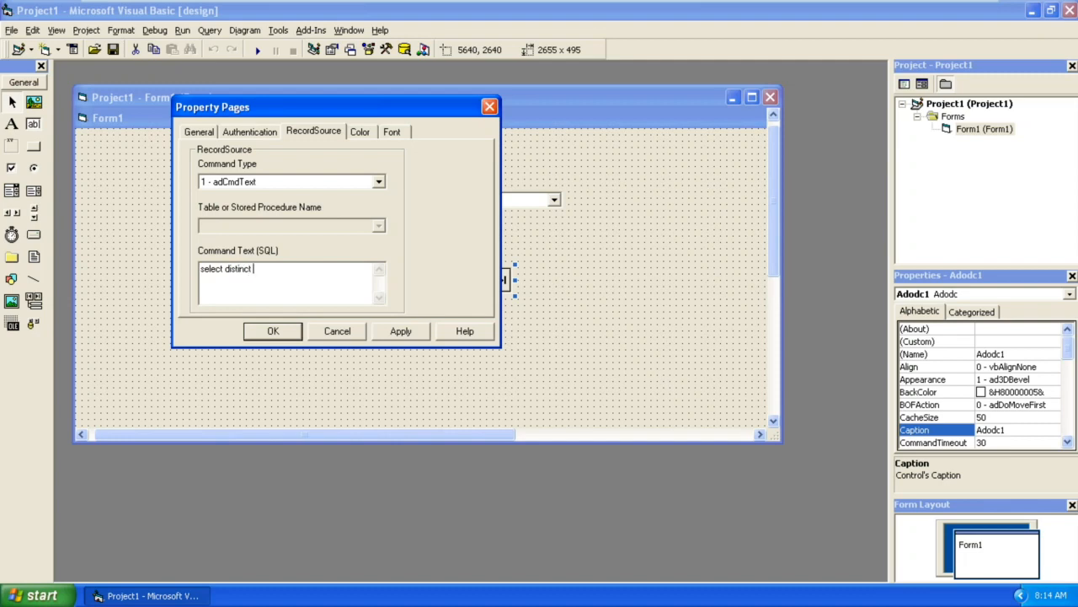
text(team fro)
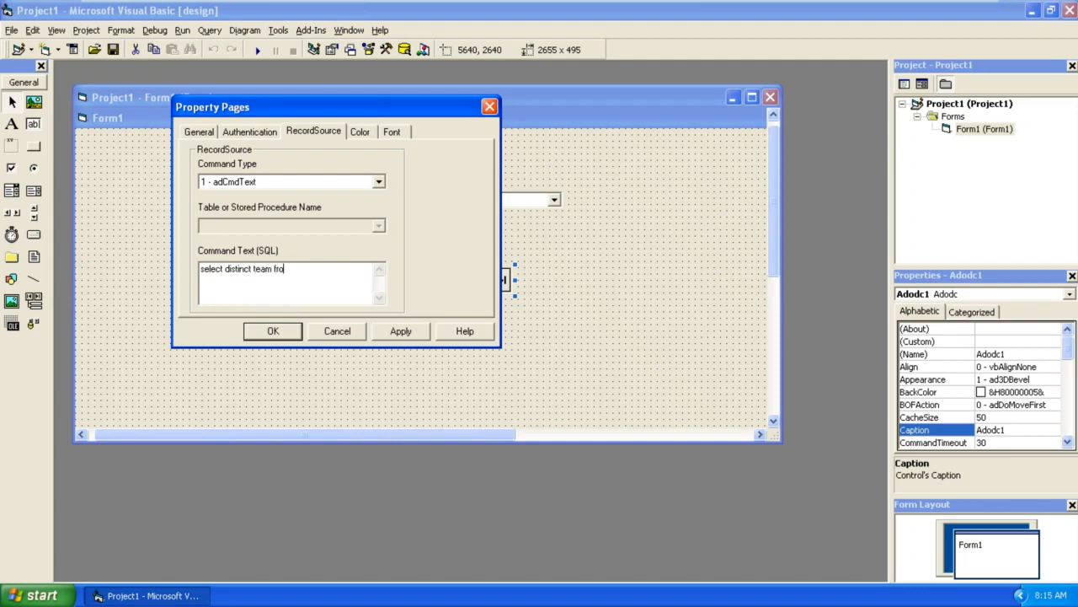
text(m)
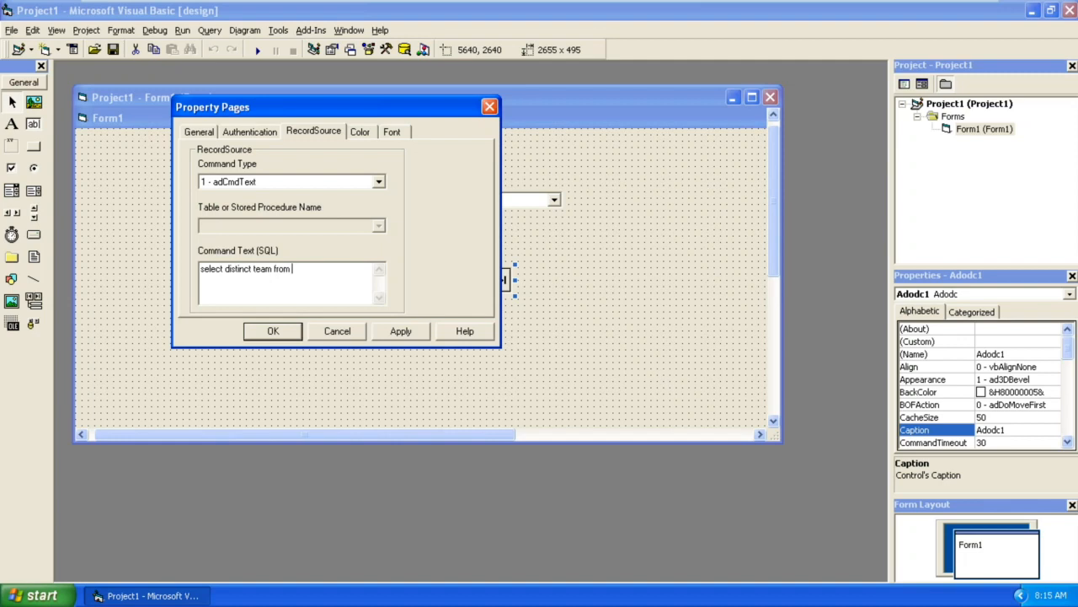
text(c)
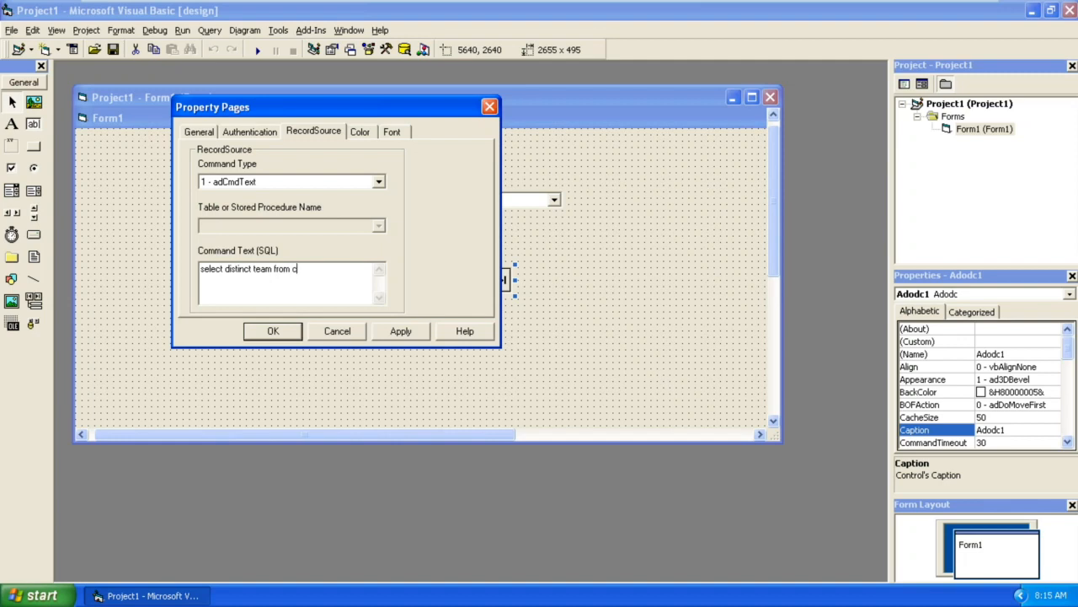
text(ombo)
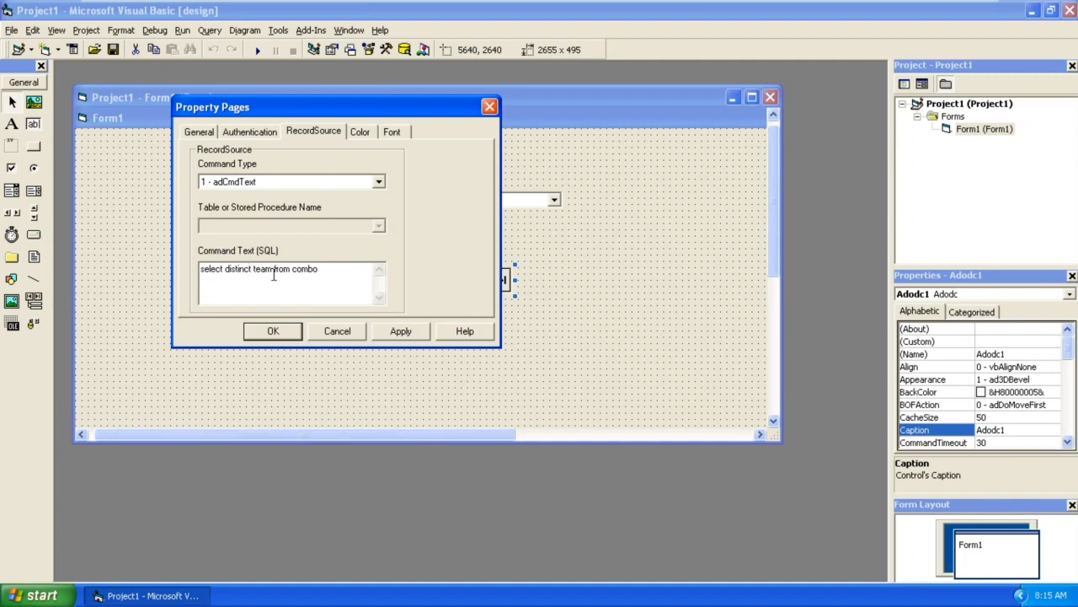
Step: Review the words team and distinct in the query, then accept and close the property pages
double_click(263, 268)
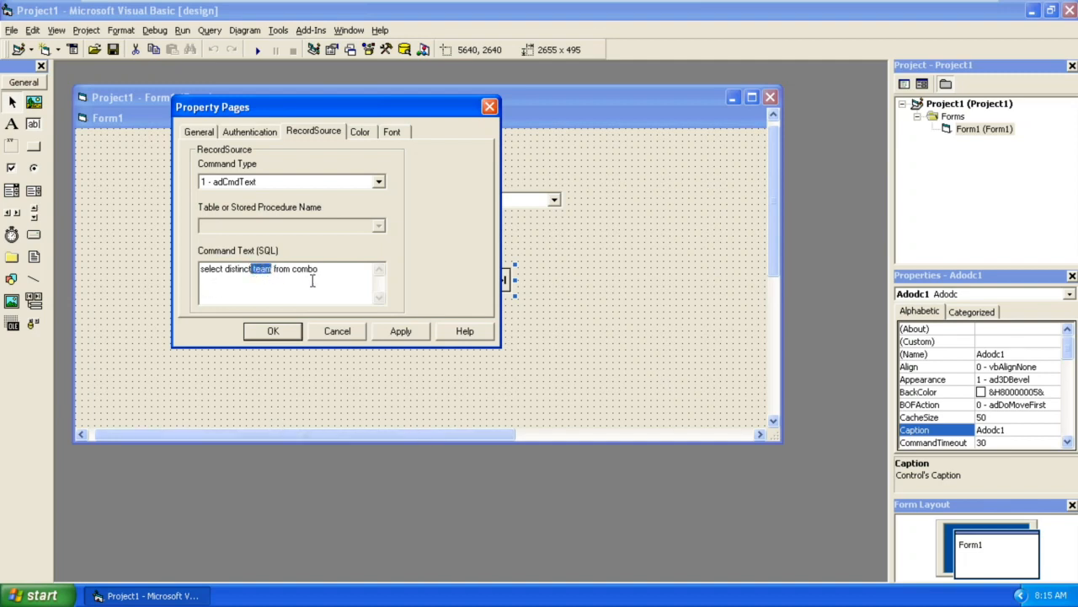
double_click(305, 269)
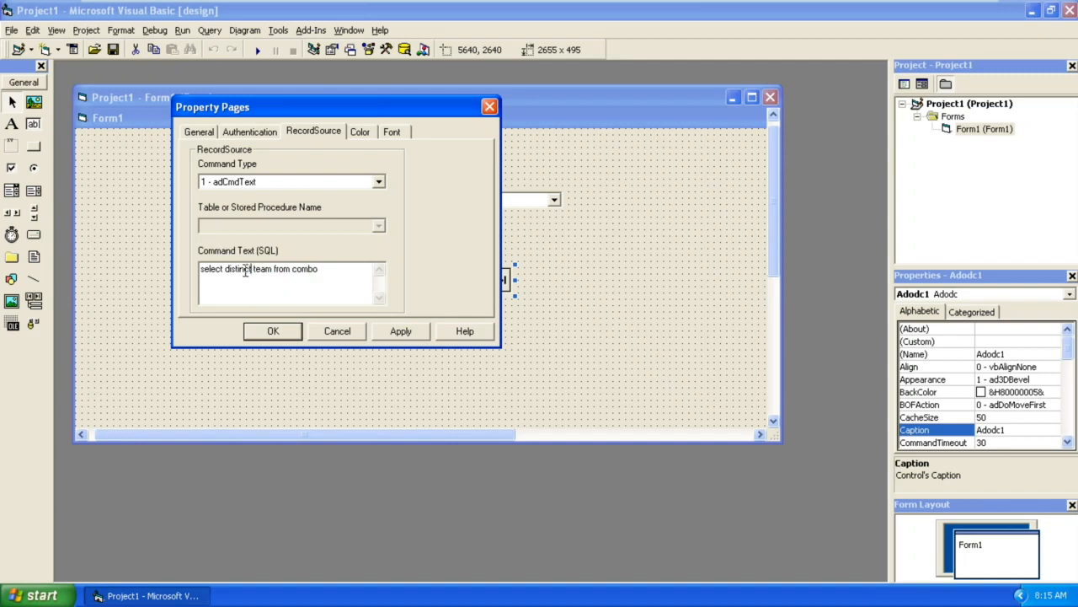
double_click(236, 270)
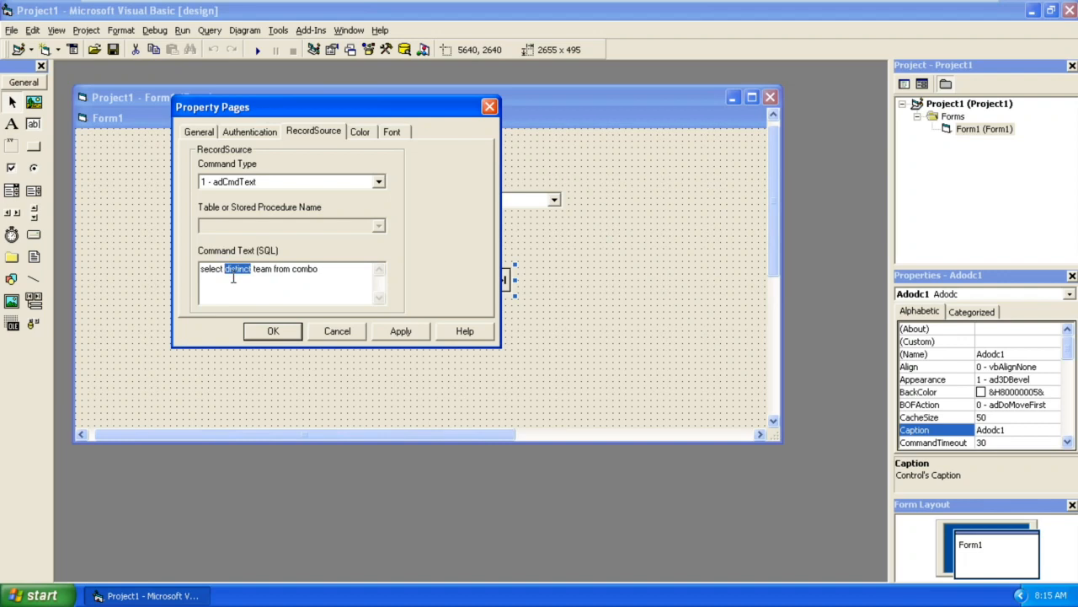
mouse_move(478, 381)
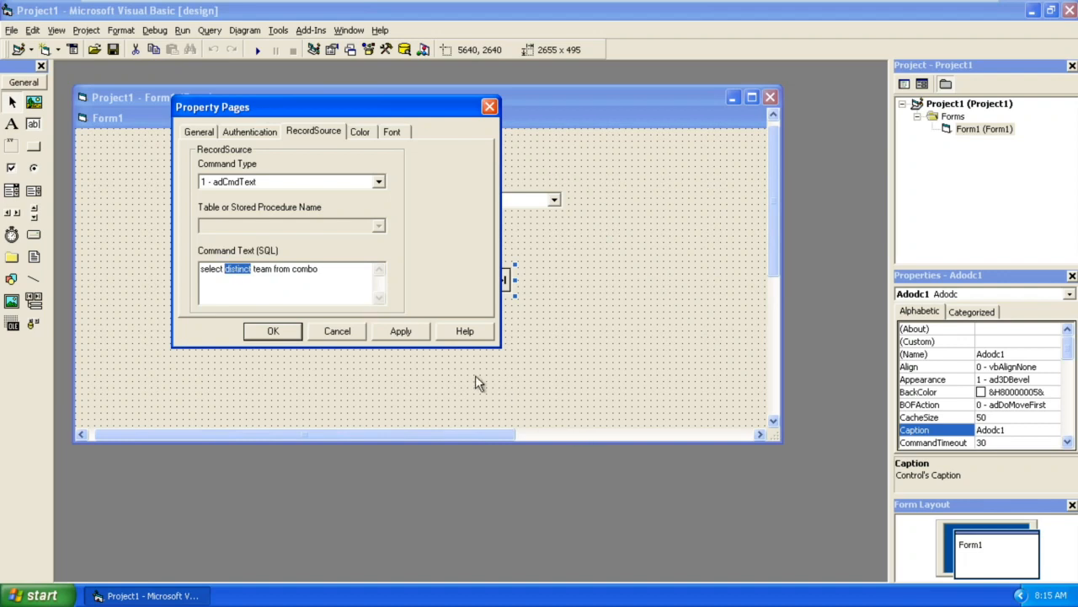
click(273, 330)
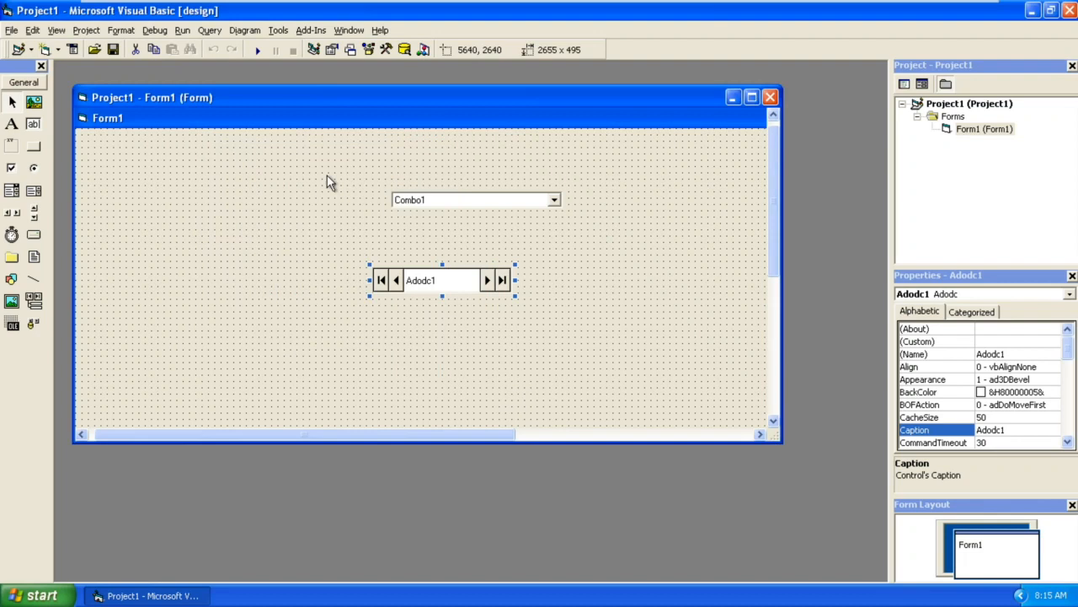
Step: Launch the Visual Data Manager add-in, open the combo Access database and select its combo table
click(310, 30)
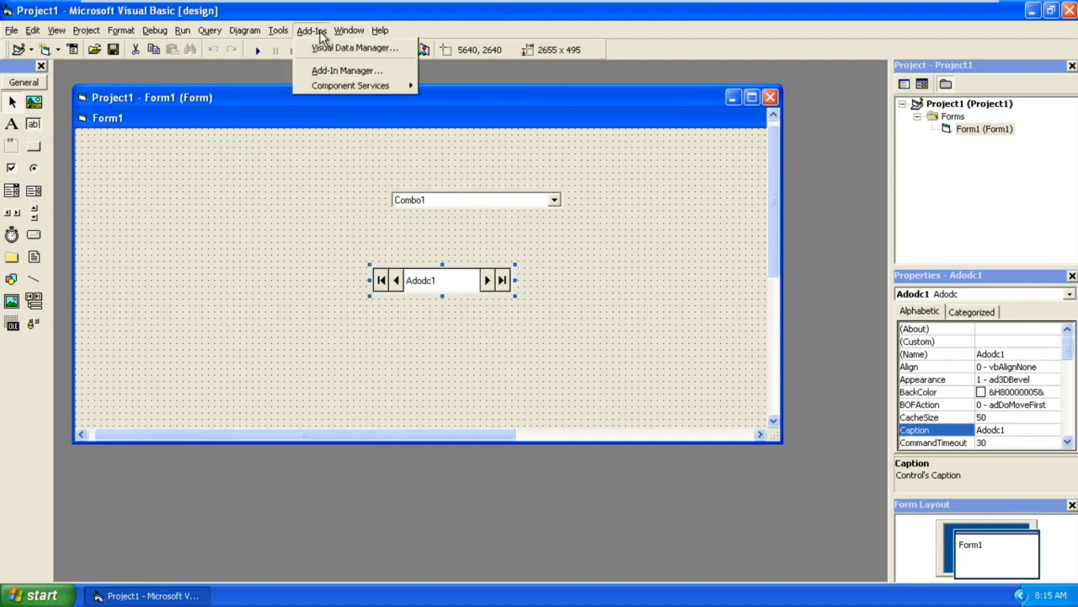
click(352, 48)
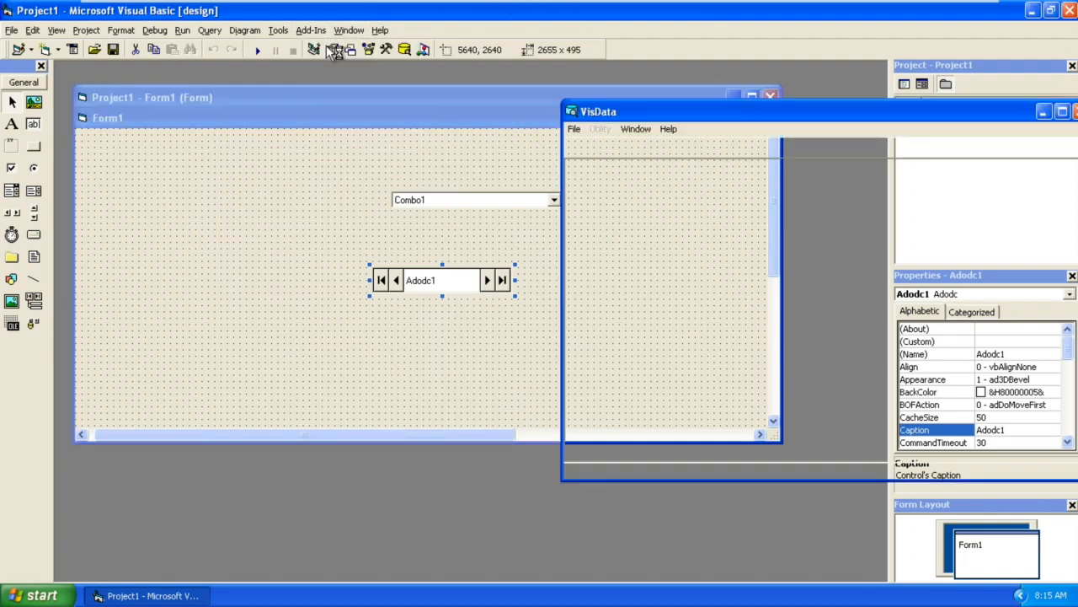
click(574, 128)
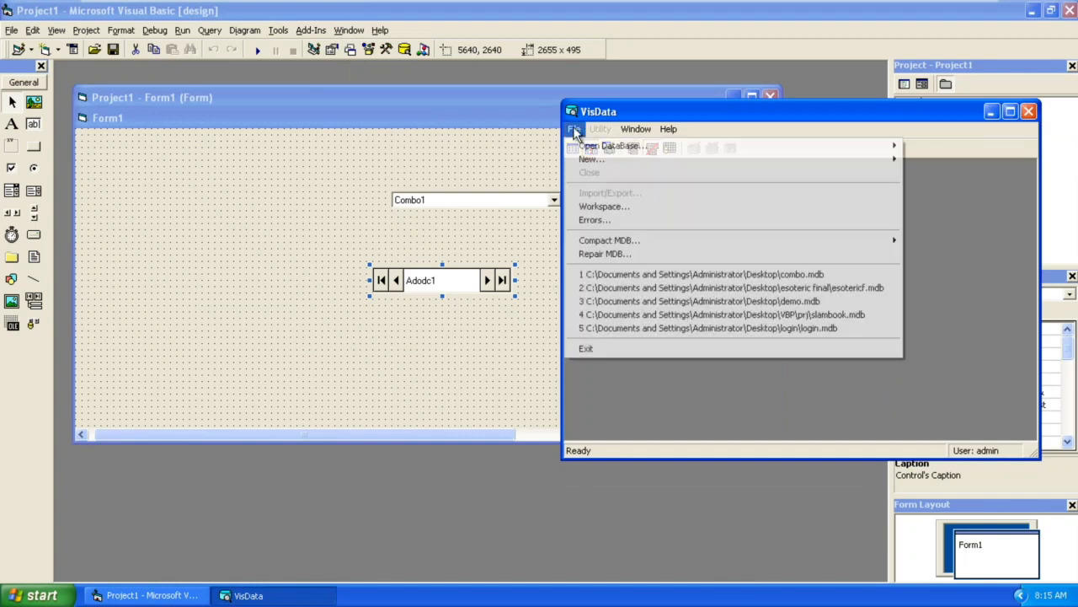
mouse_move(610, 145)
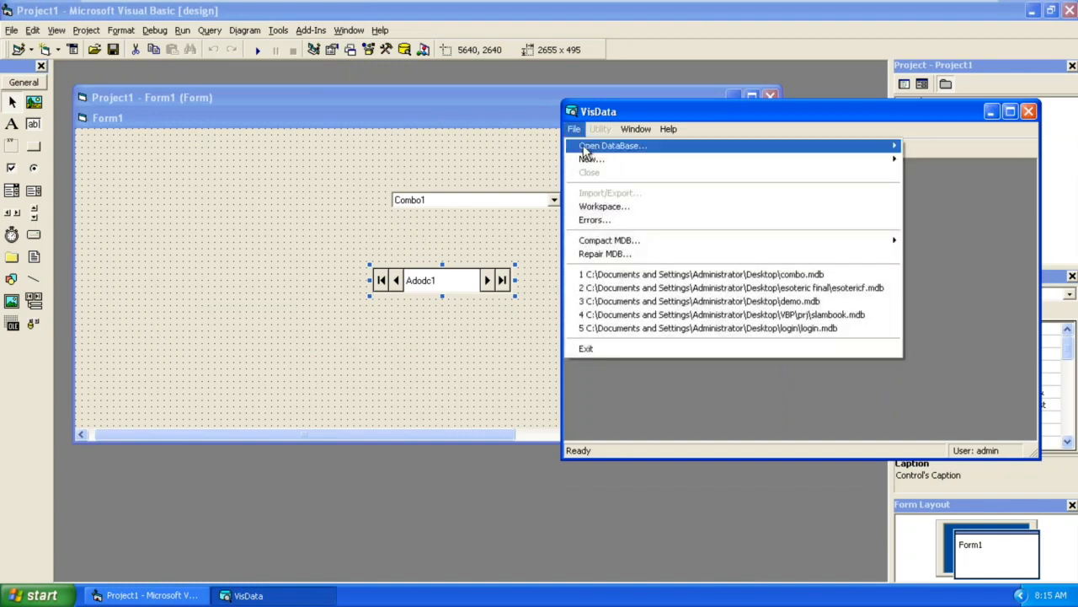
click(611, 145)
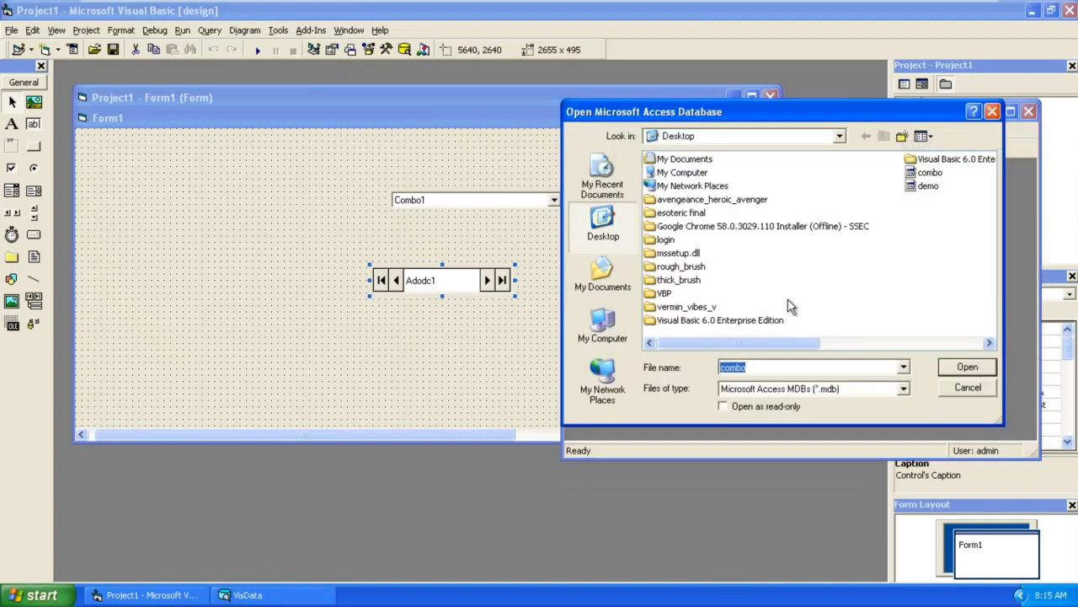
click(967, 368)
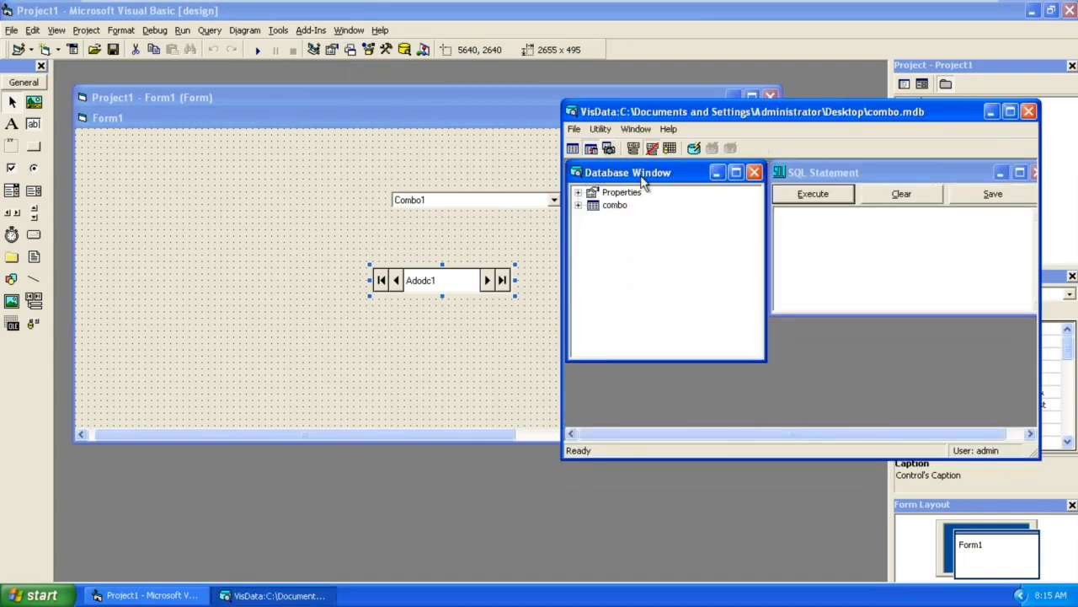
click(615, 206)
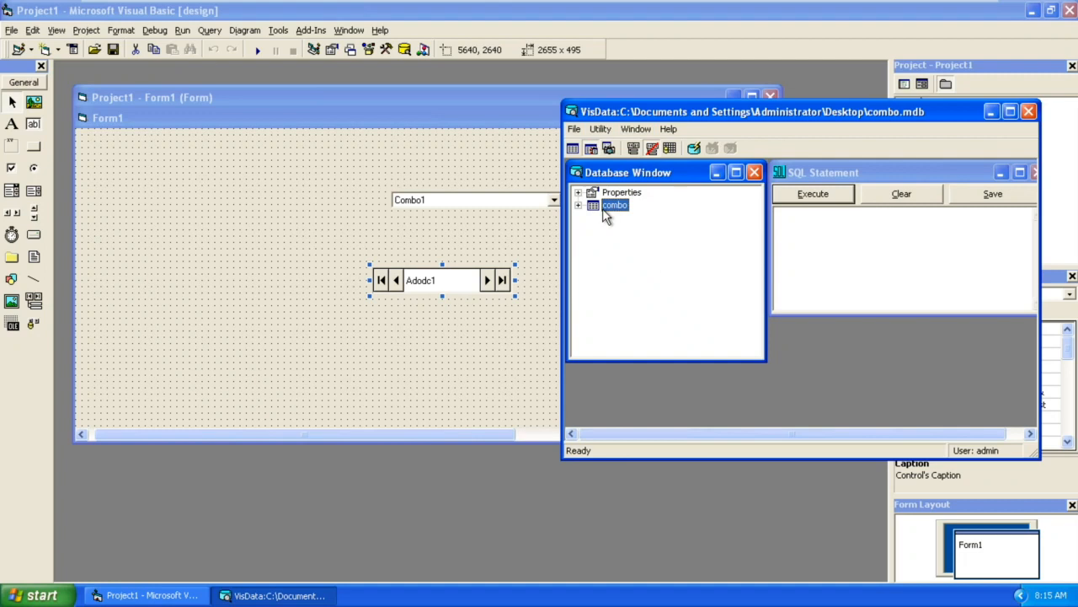
Step: Check the ADODC query's table name combo against the database table, then close VisData
right_click(422, 280)
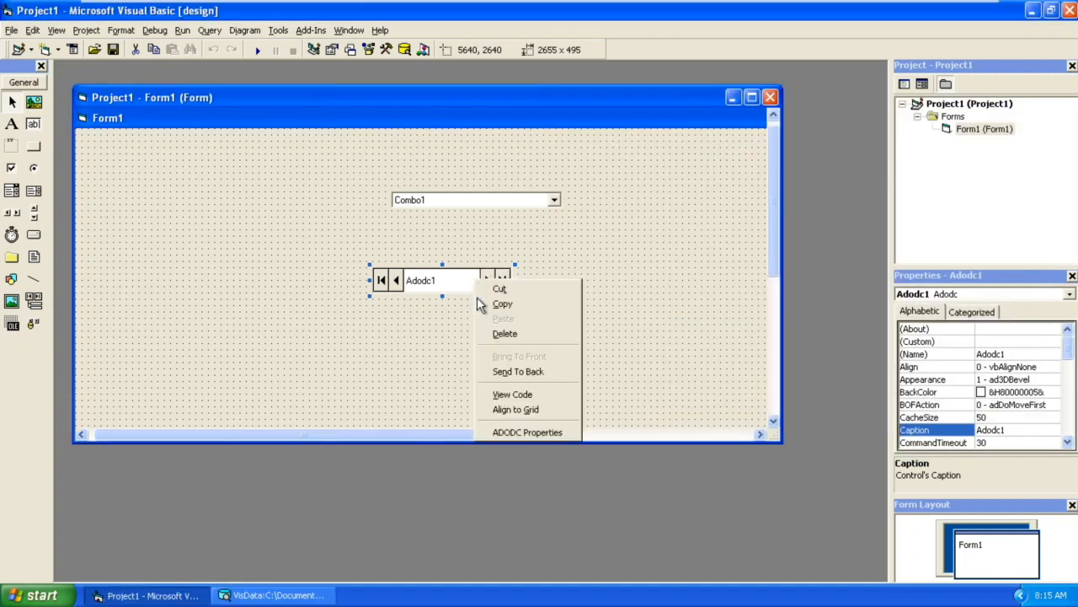
click(526, 431)
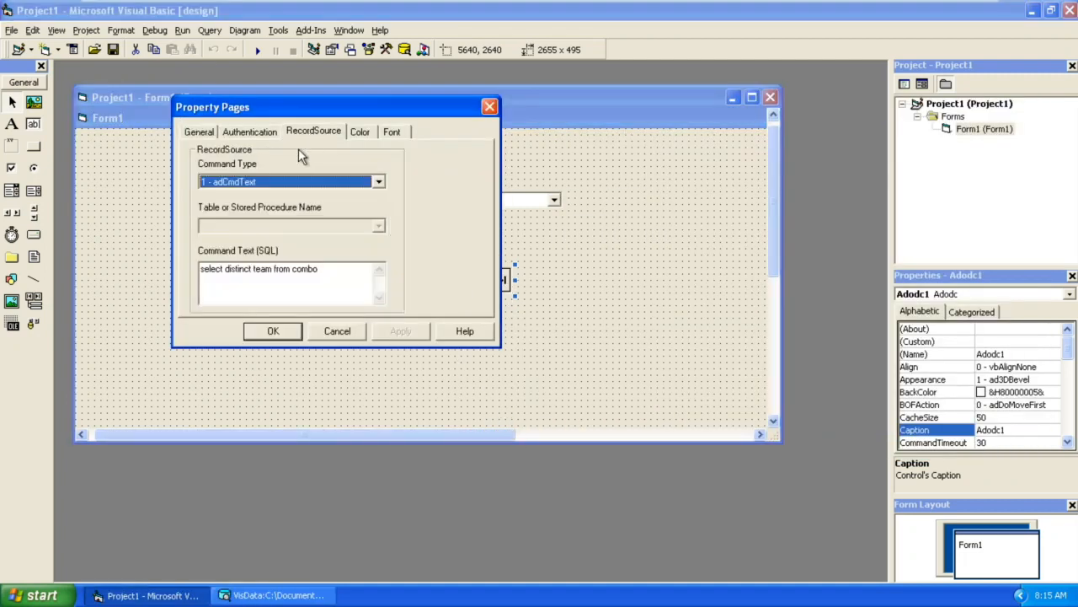
double_click(303, 268)
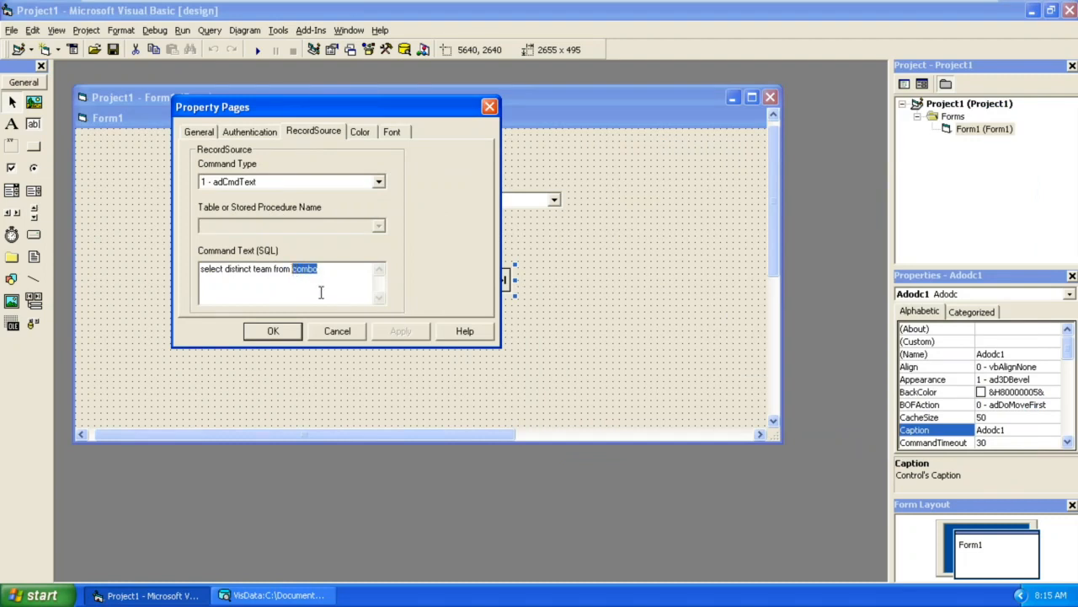
click(273, 330)
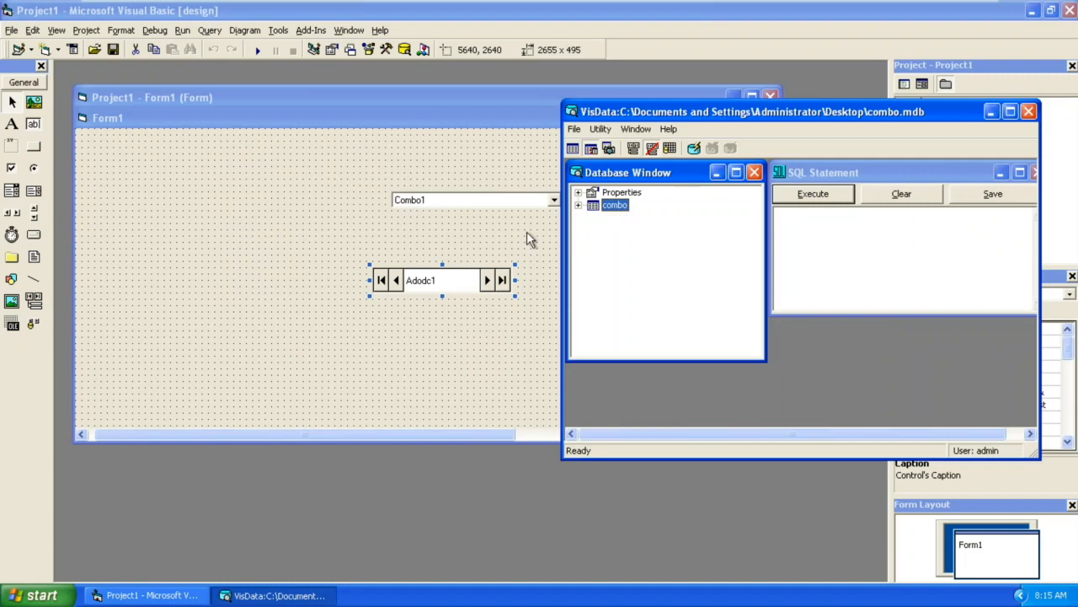
mouse_move(526, 276)
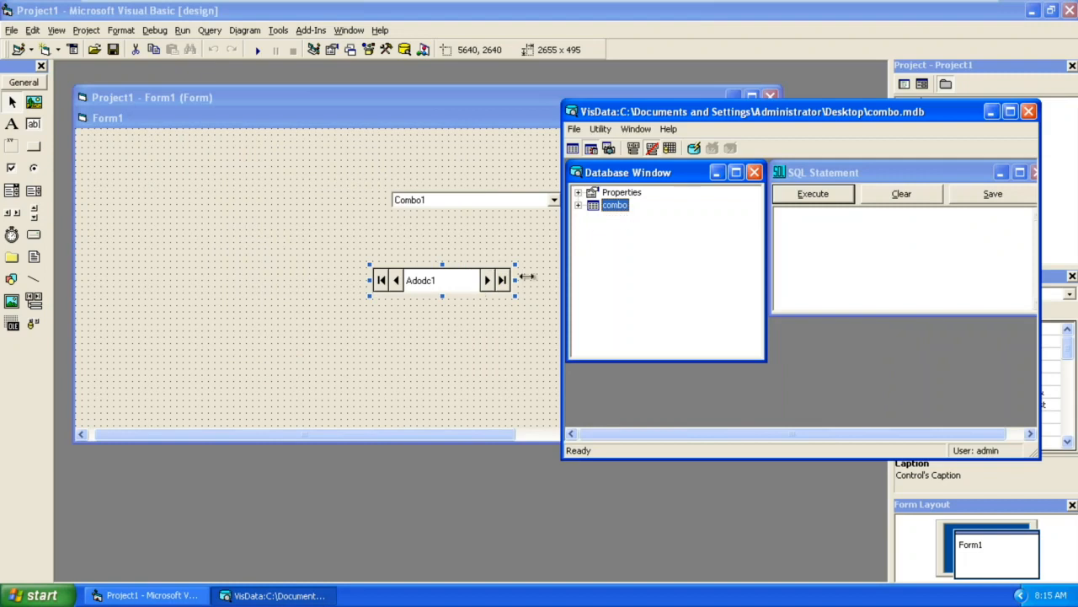
double_click(615, 205)
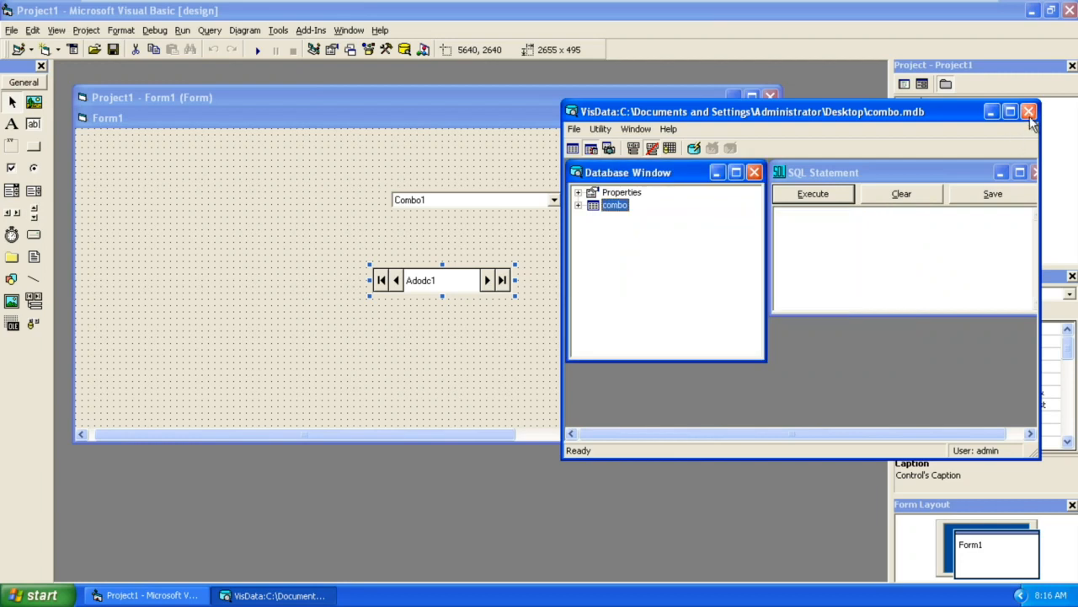
click(1028, 112)
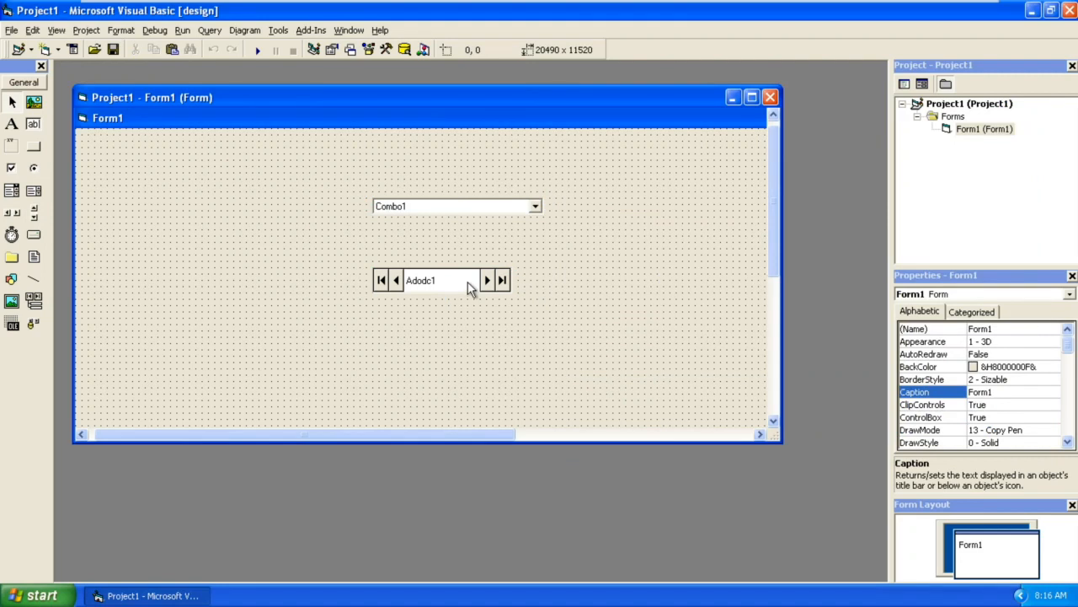
mouse_move(448, 279)
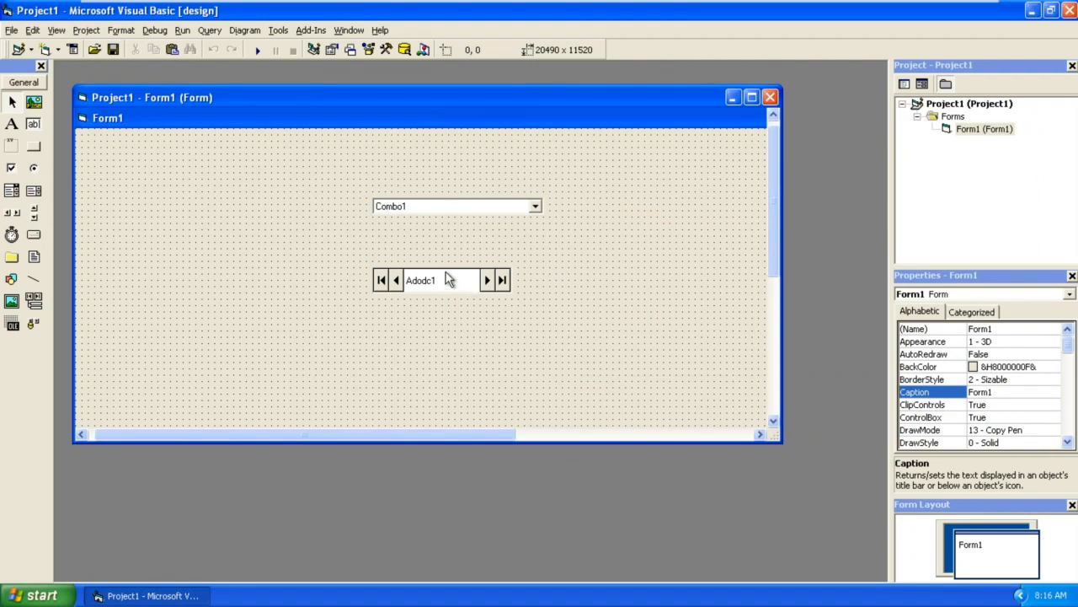
mouse_move(448, 239)
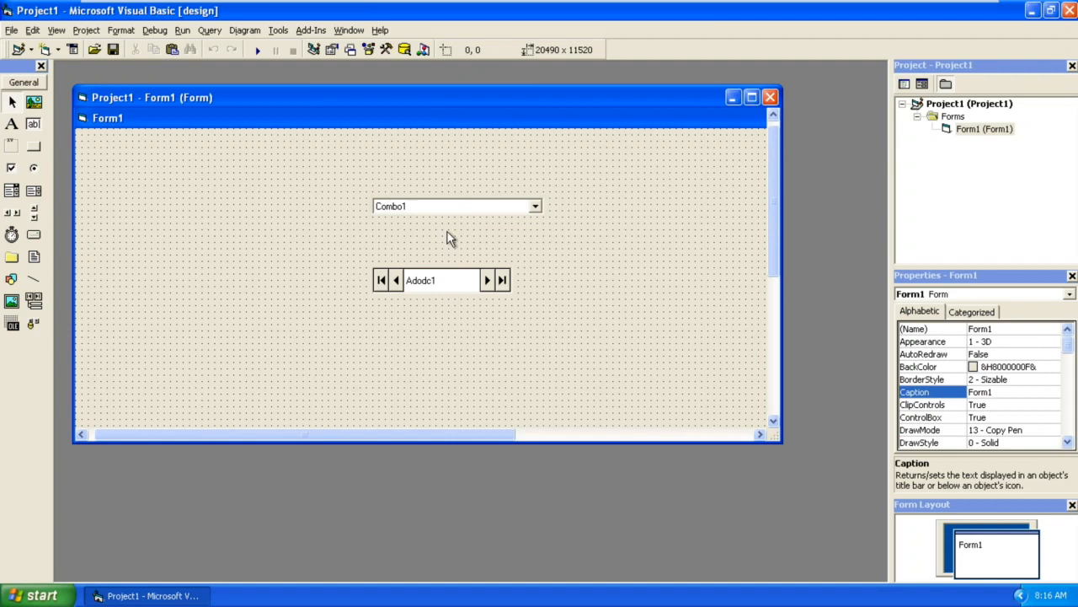
mouse_move(603, 248)
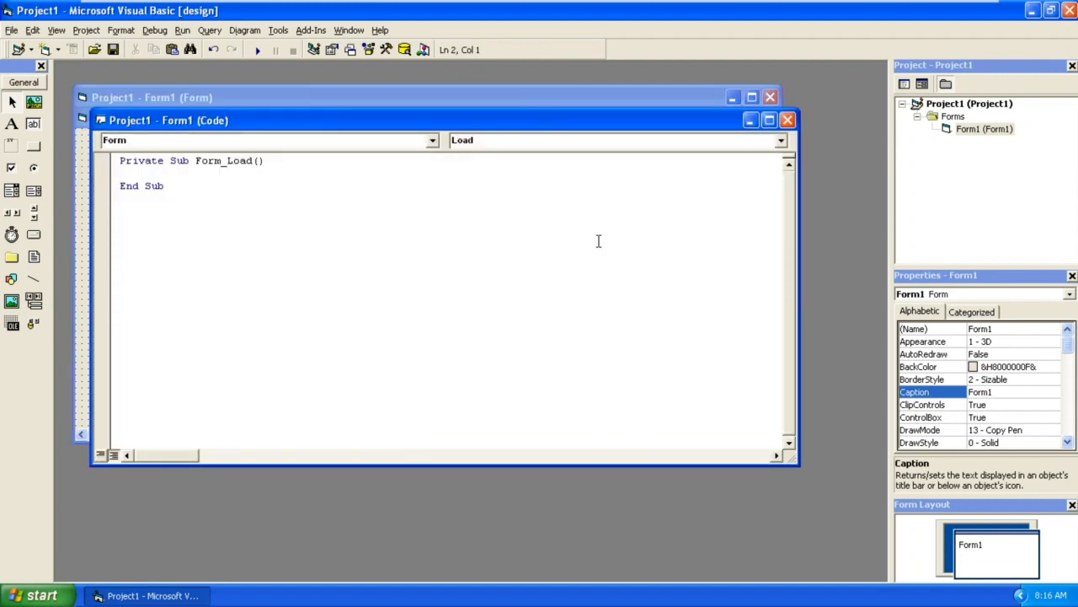
Step: Write Adodc1.Refresh followed by With Adodc1.Recordset in Form_Load
text(adodcq)
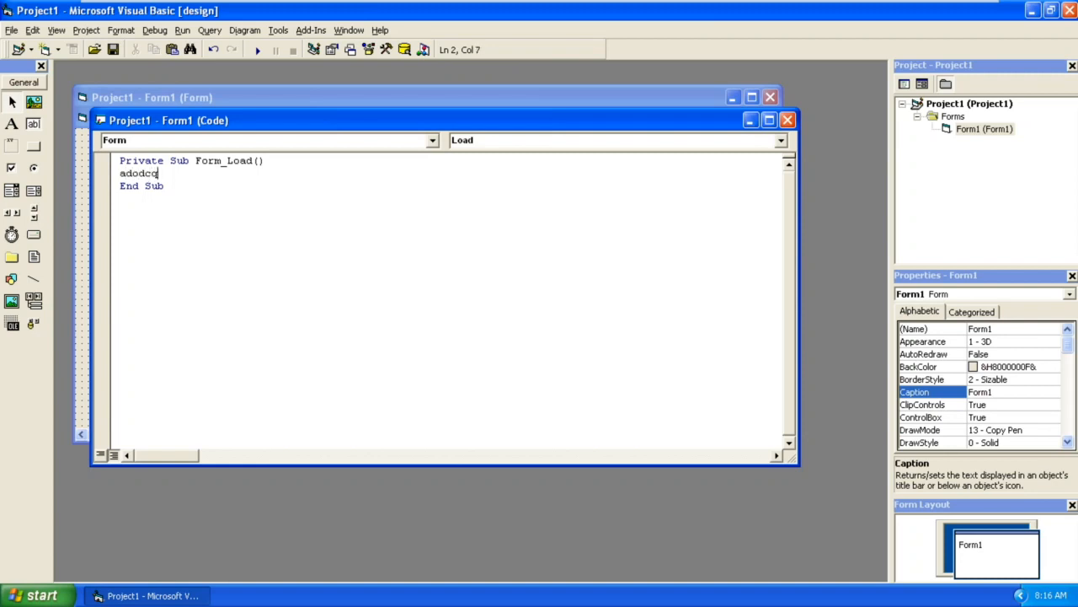
text(.re)
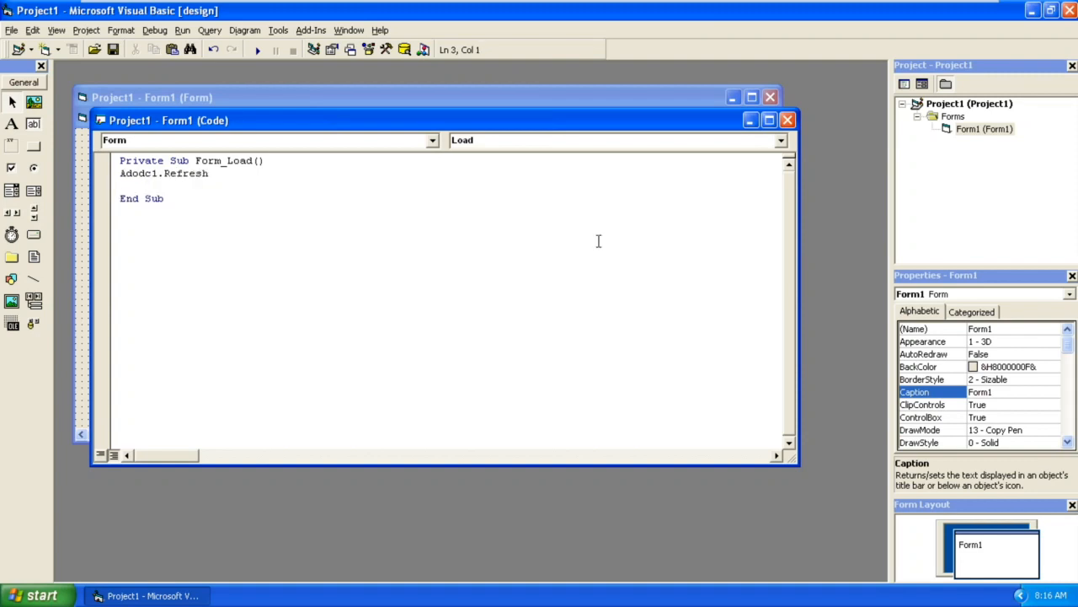
click(126, 185)
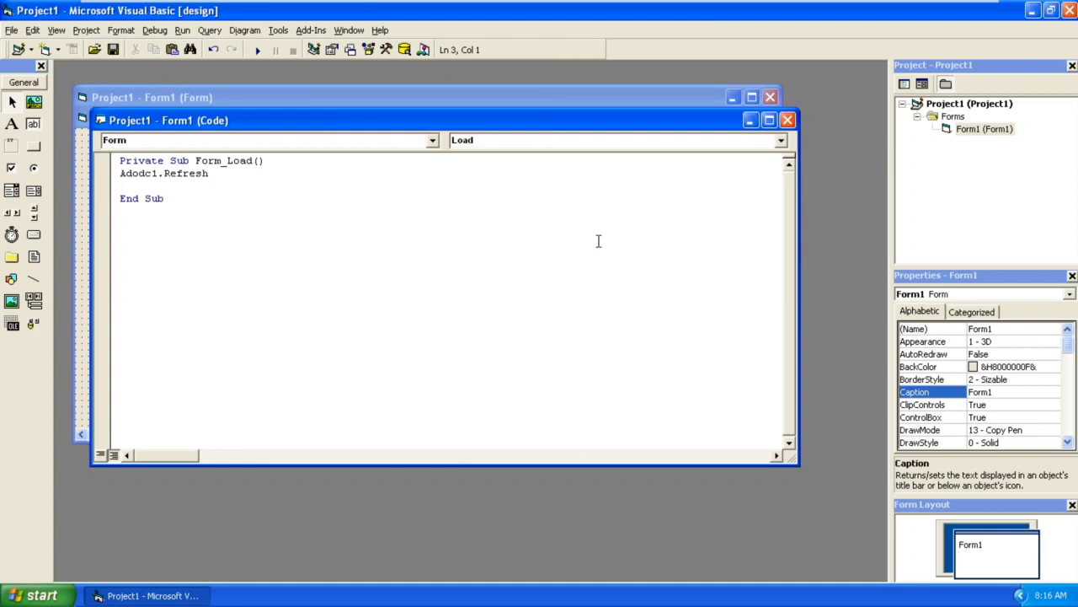
text(with a)
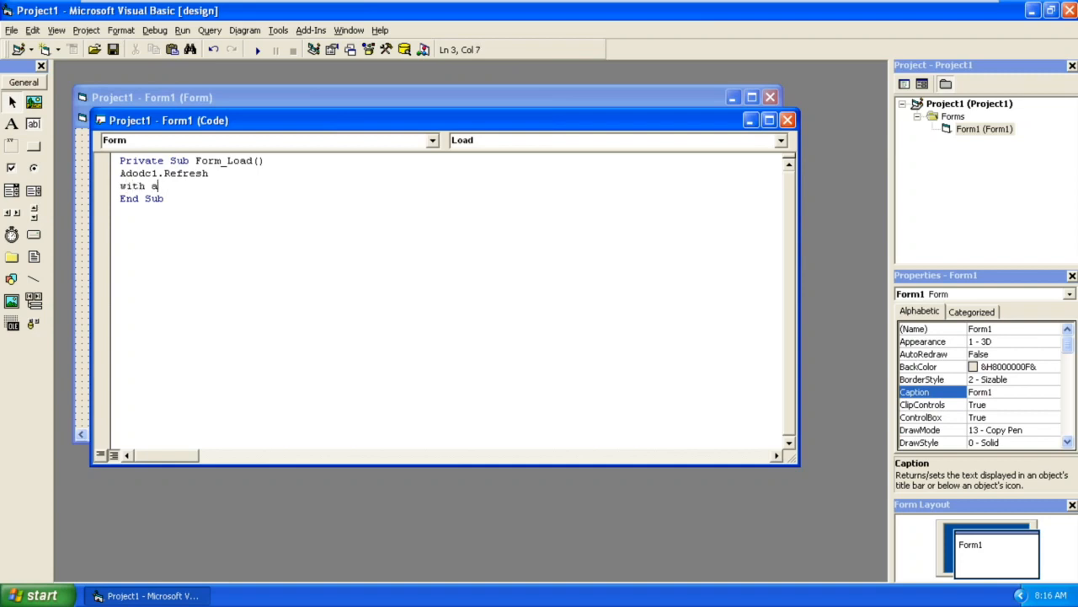
text(dodc1)
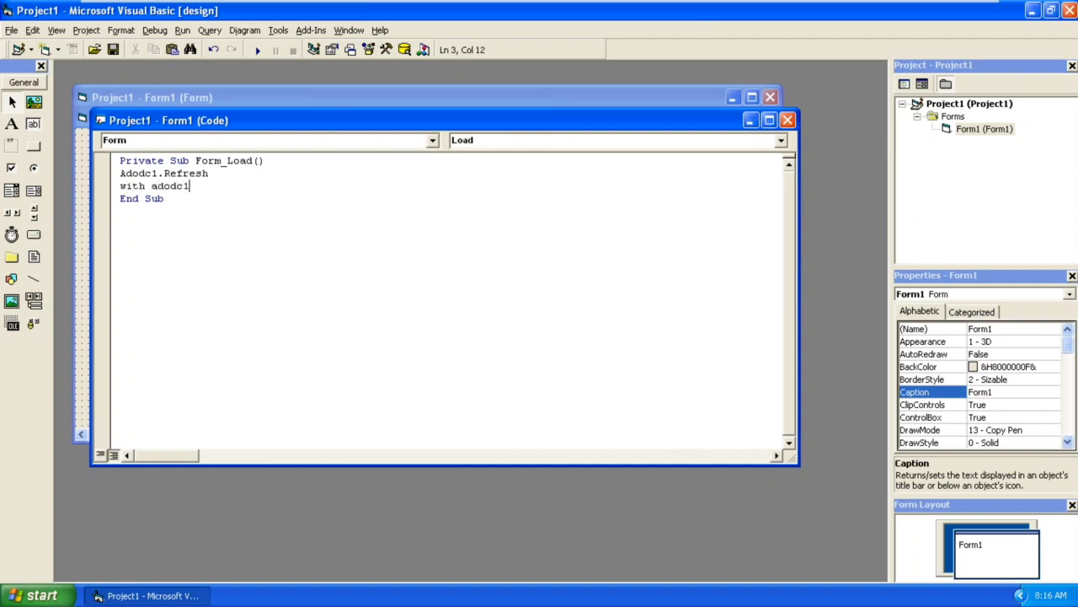
text(.r)
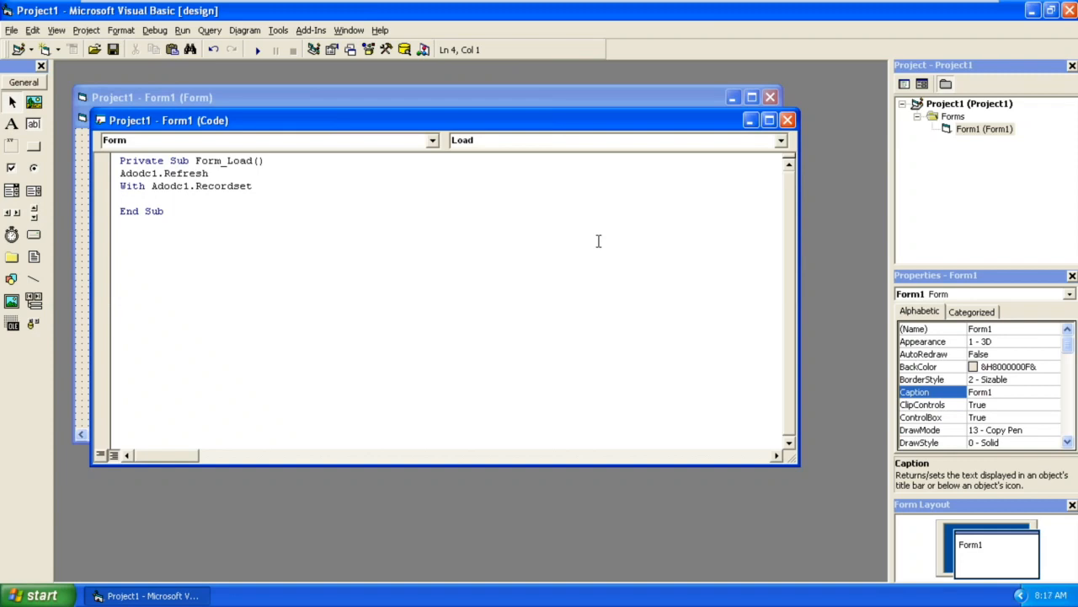
Step: Write Do Until .EOF, Combo1.AddItem ![team], .MoveNext, Loop and End With inside Form_Load
text(do)
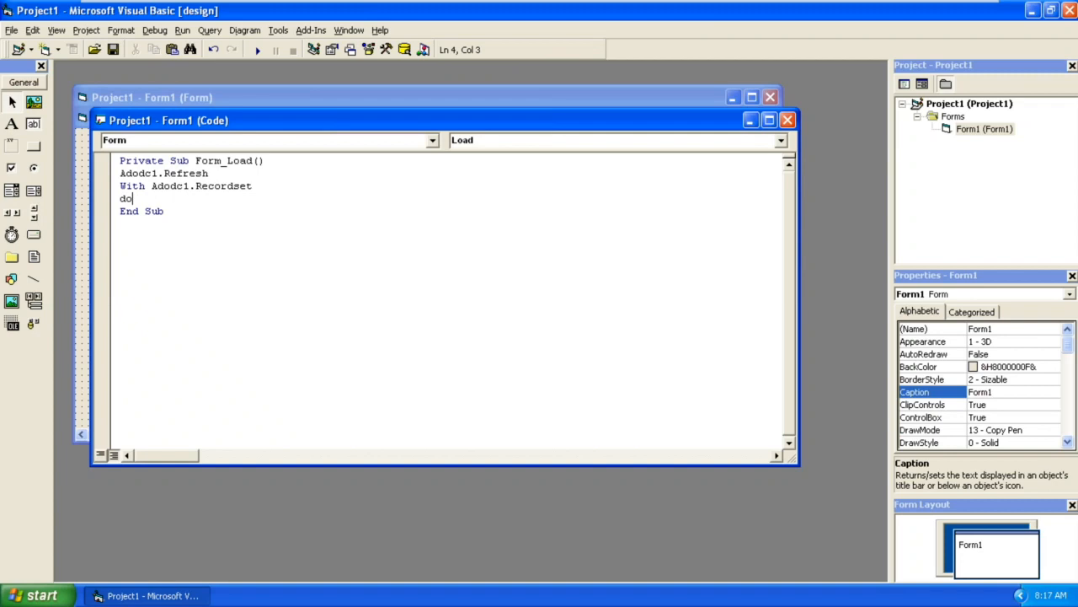
text(until .EOF)
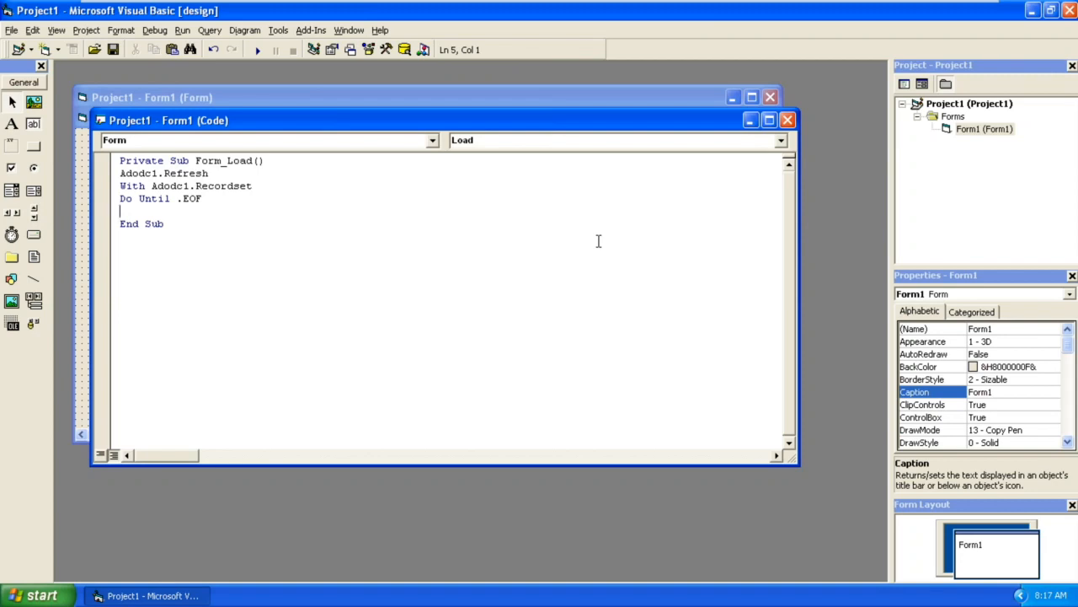
text(combo1.AddItem)
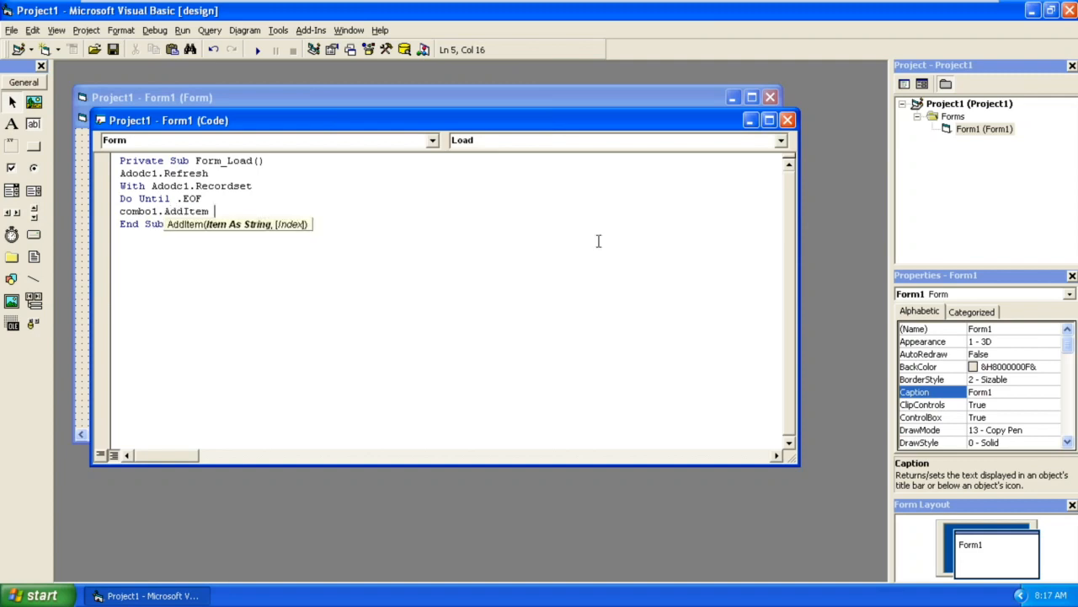
text("a")
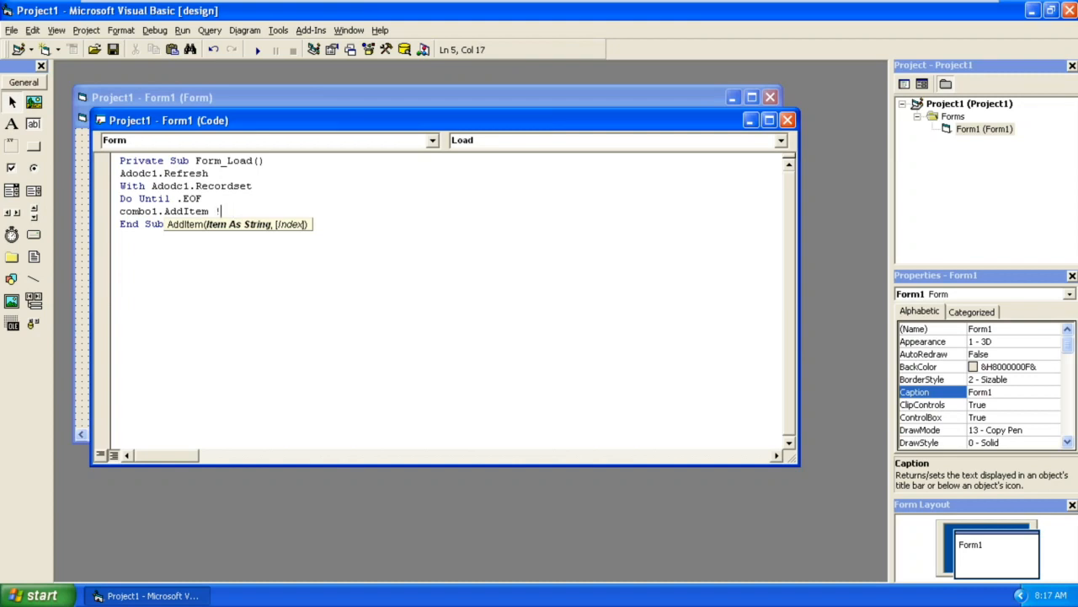
text([)
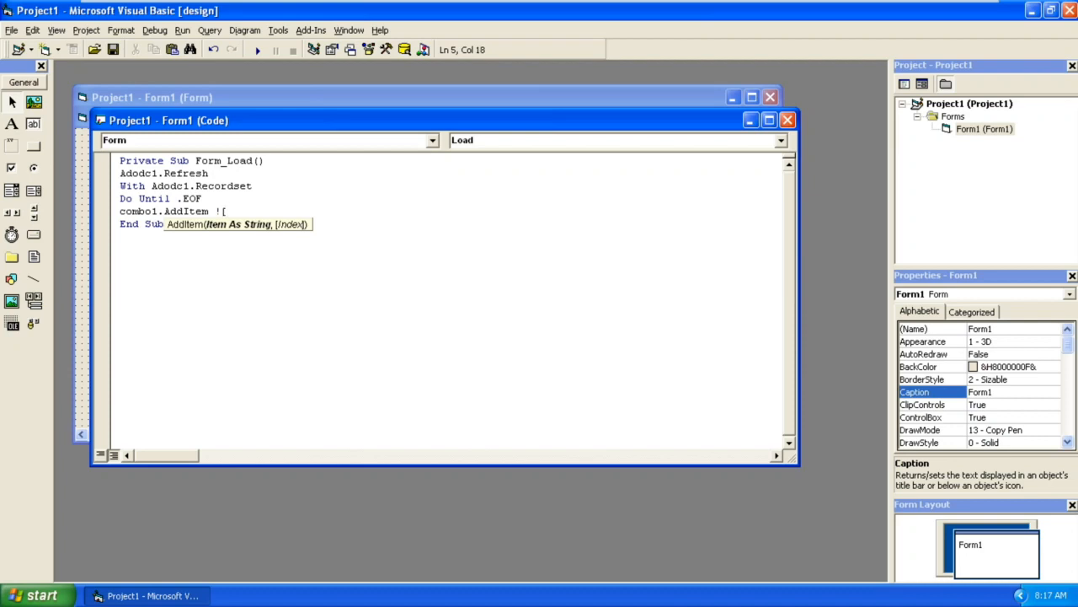
text([t)
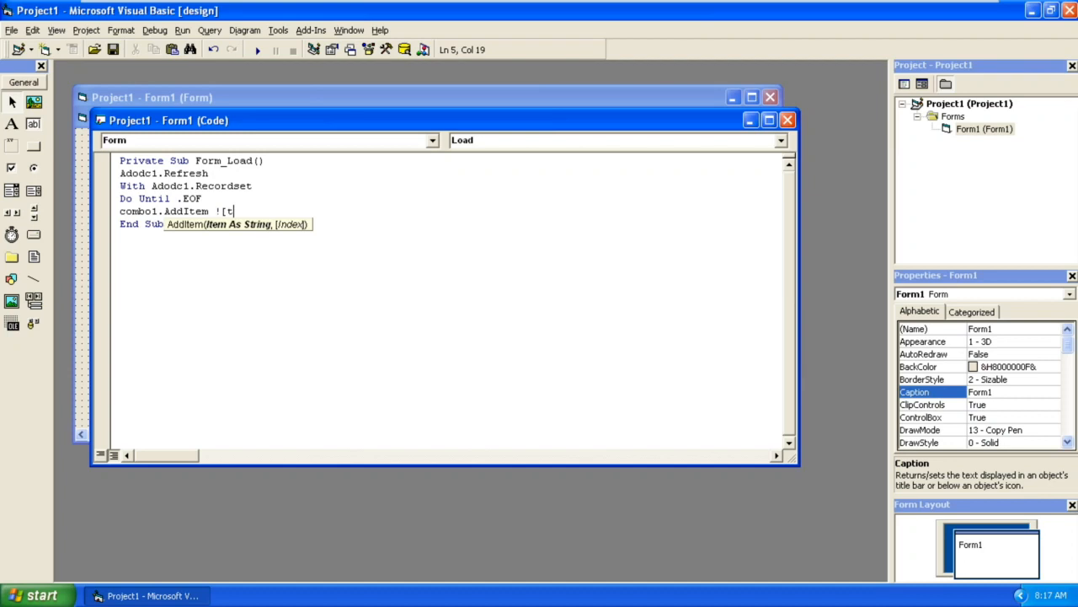
text(eam])
text(.m)
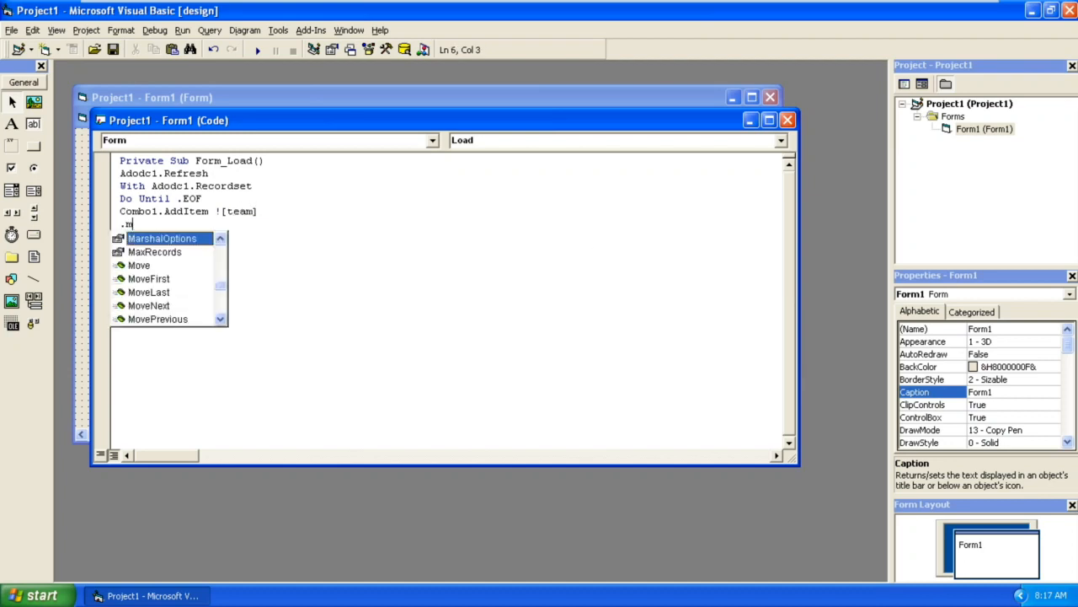
text(oveNext)
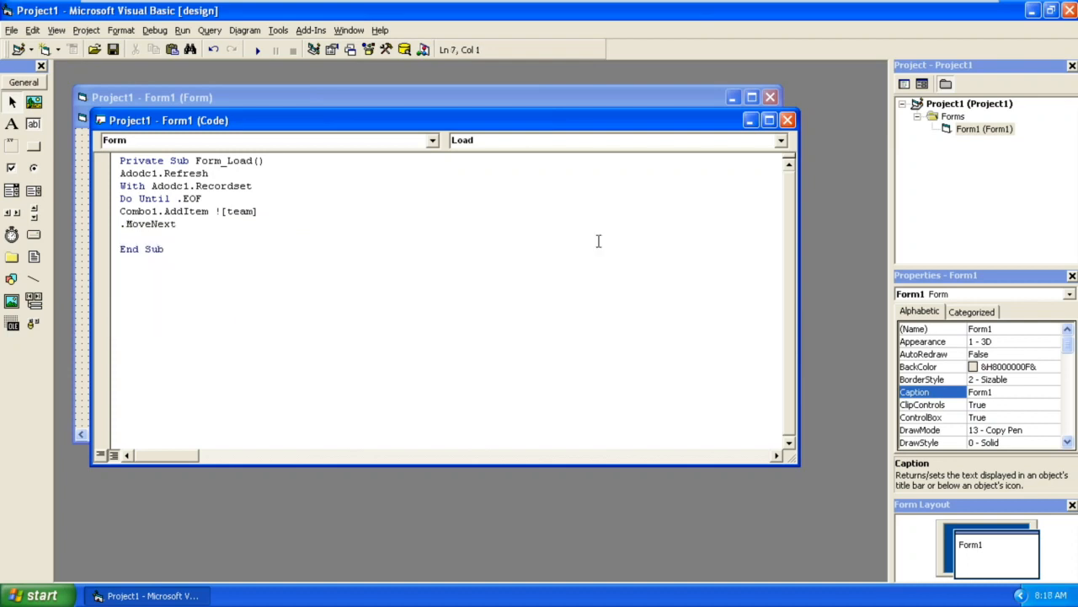
text(loop)
text(End With)
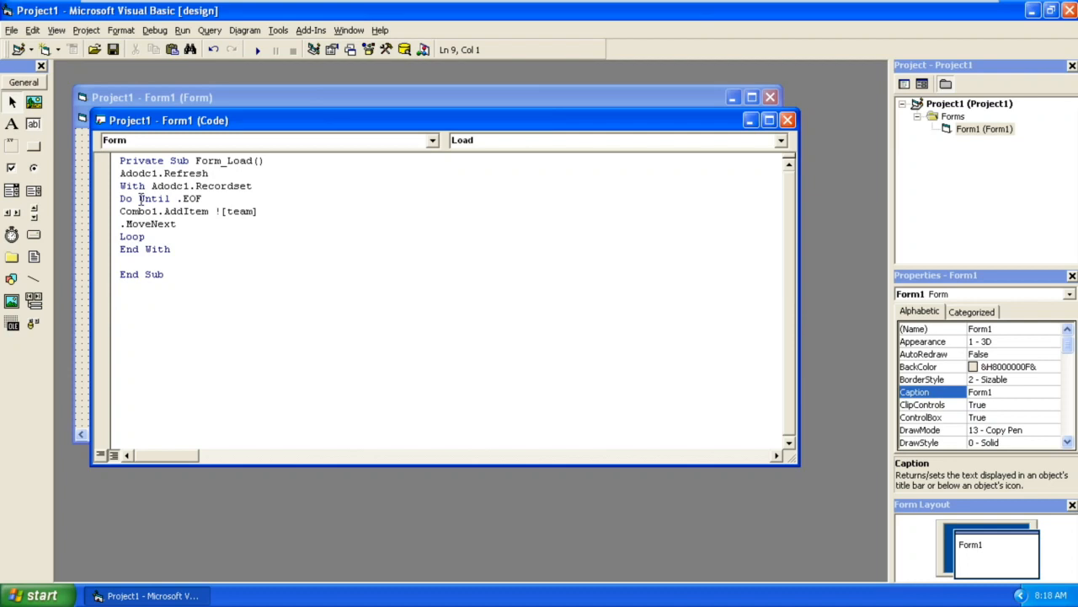
double_click(200, 185)
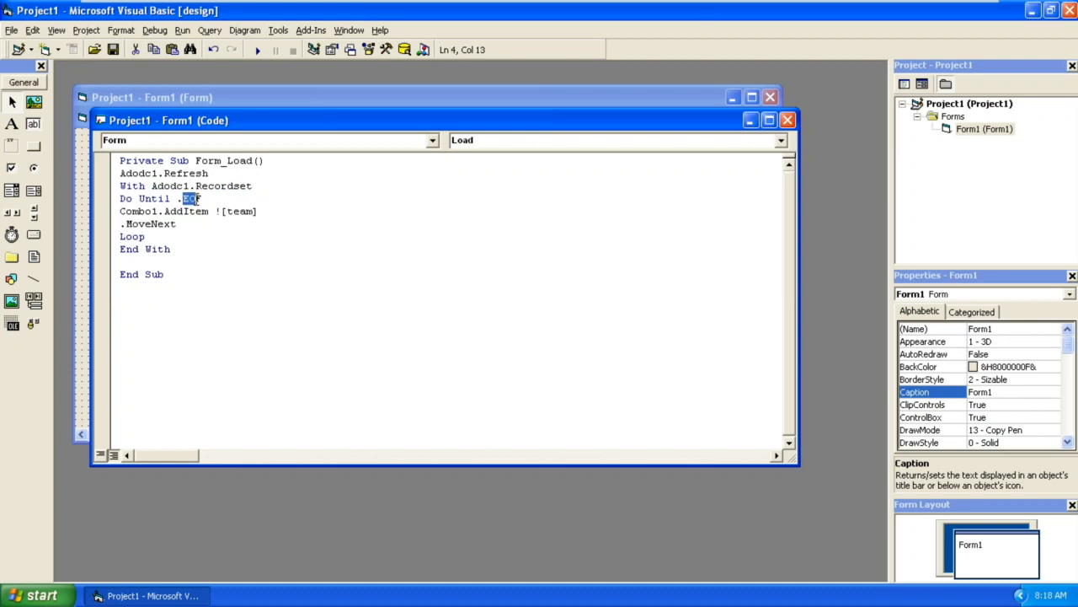
double_click(241, 211)
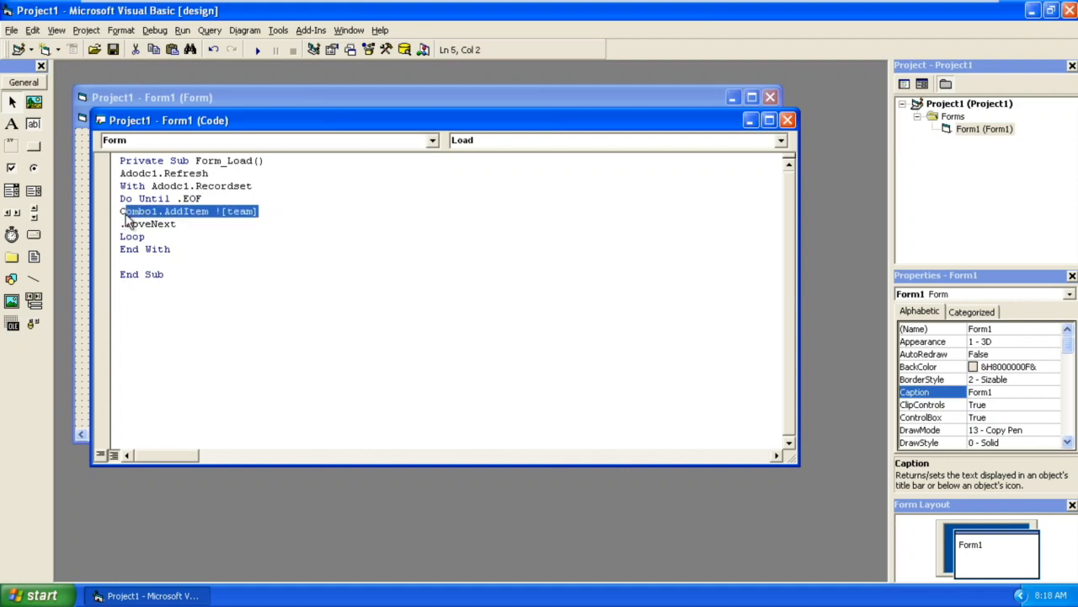
mouse_move(234, 220)
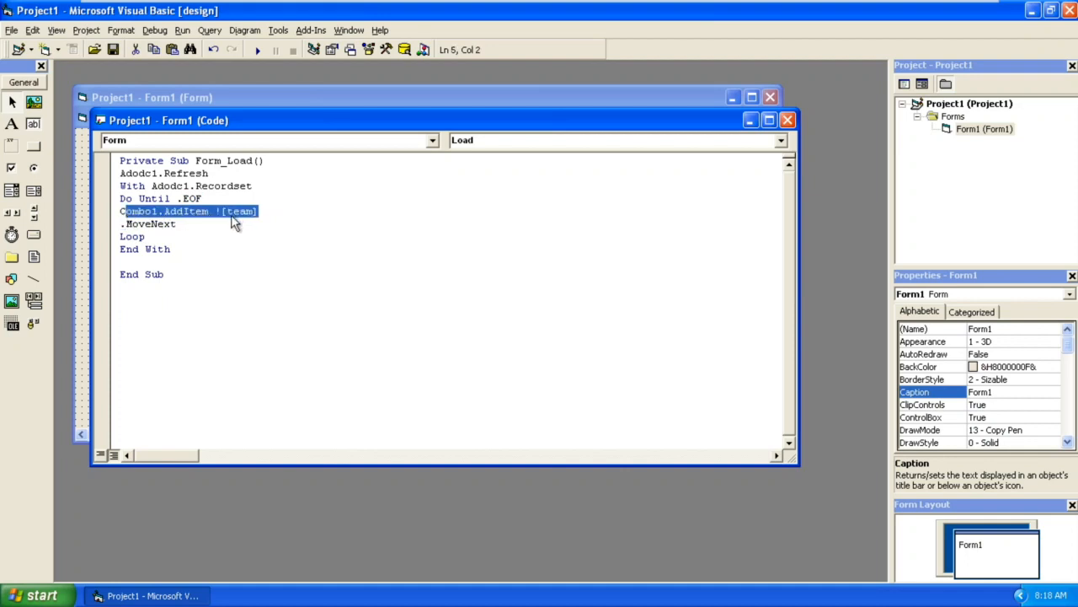
mouse_move(251, 221)
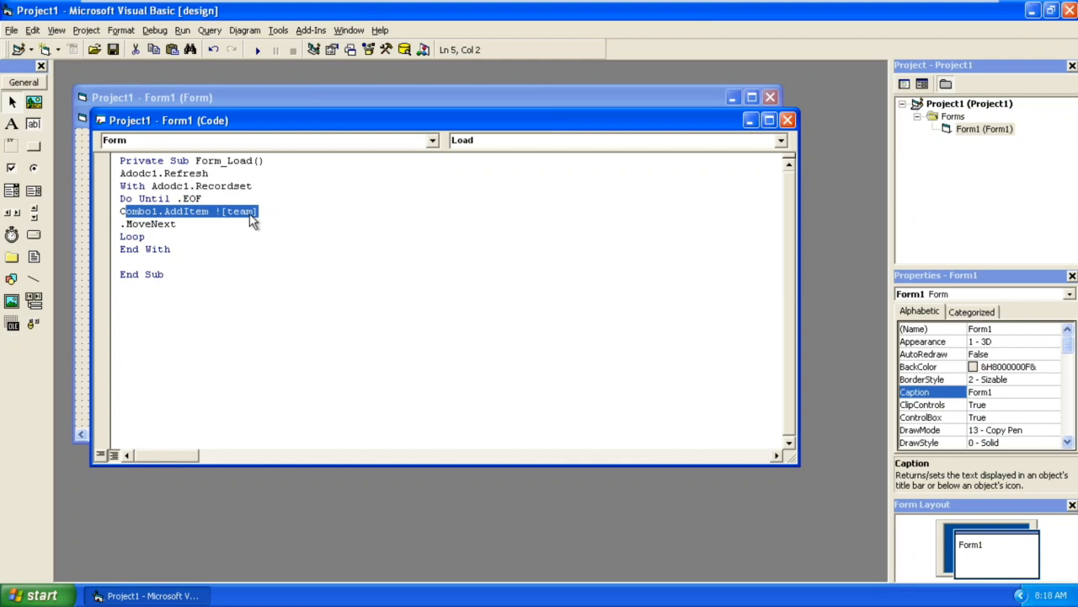
click(122, 224)
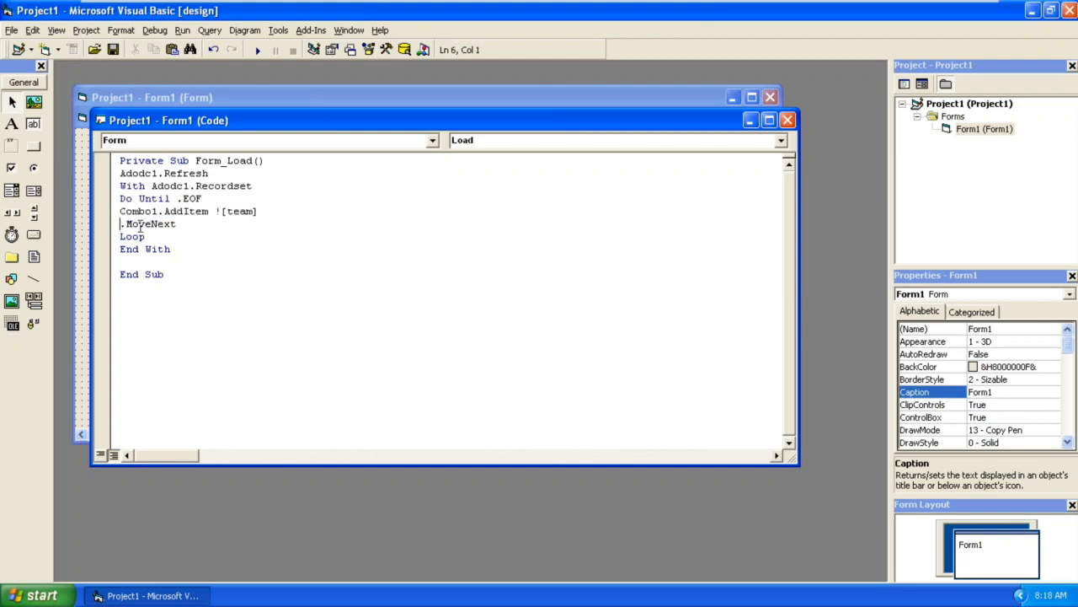
double_click(148, 223)
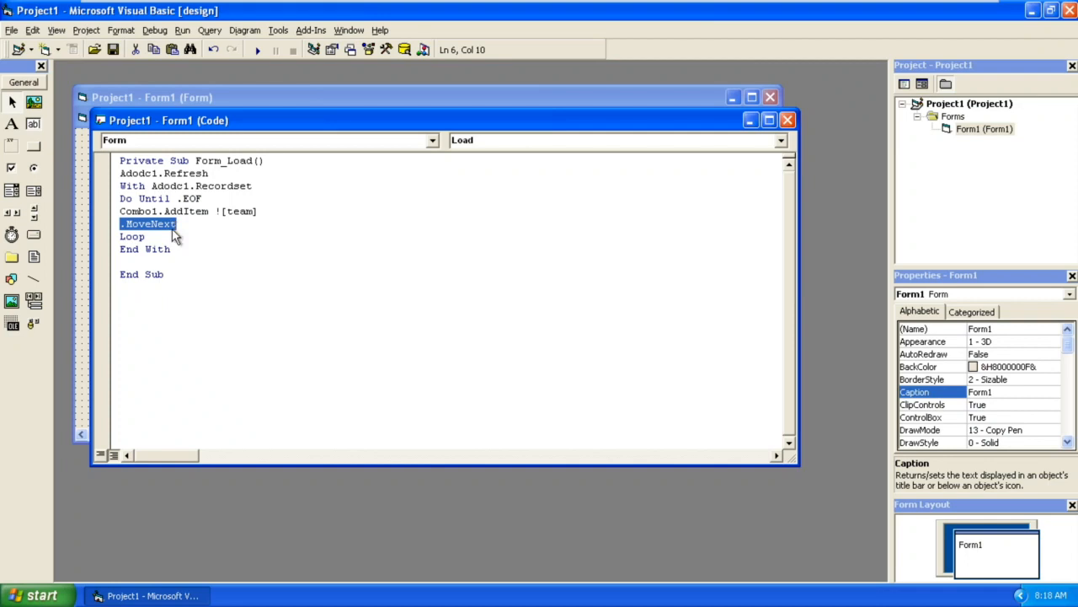
double_click(192, 199)
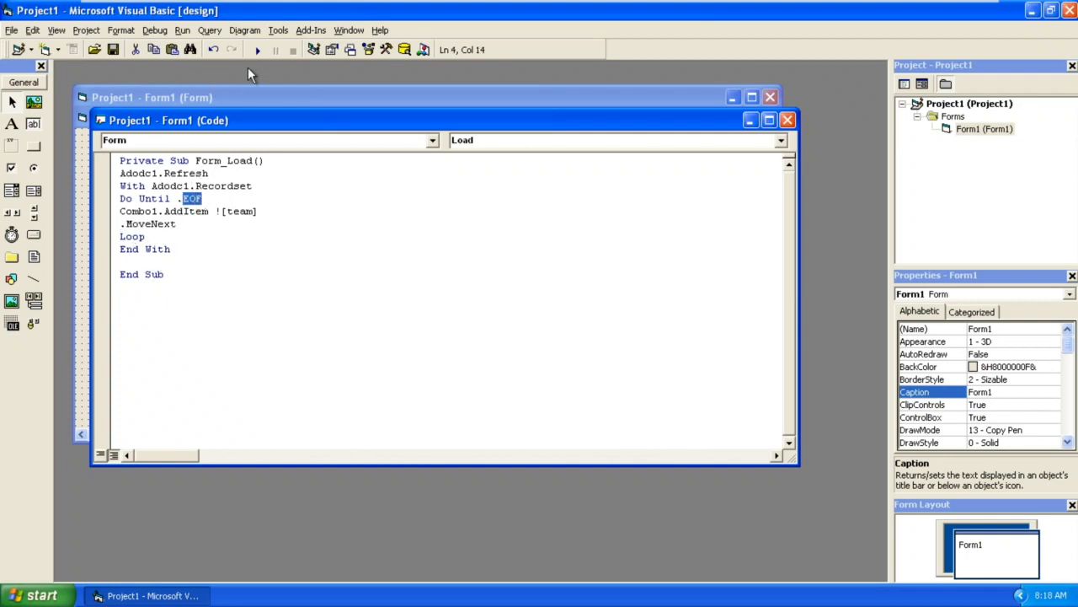
mouse_move(256, 51)
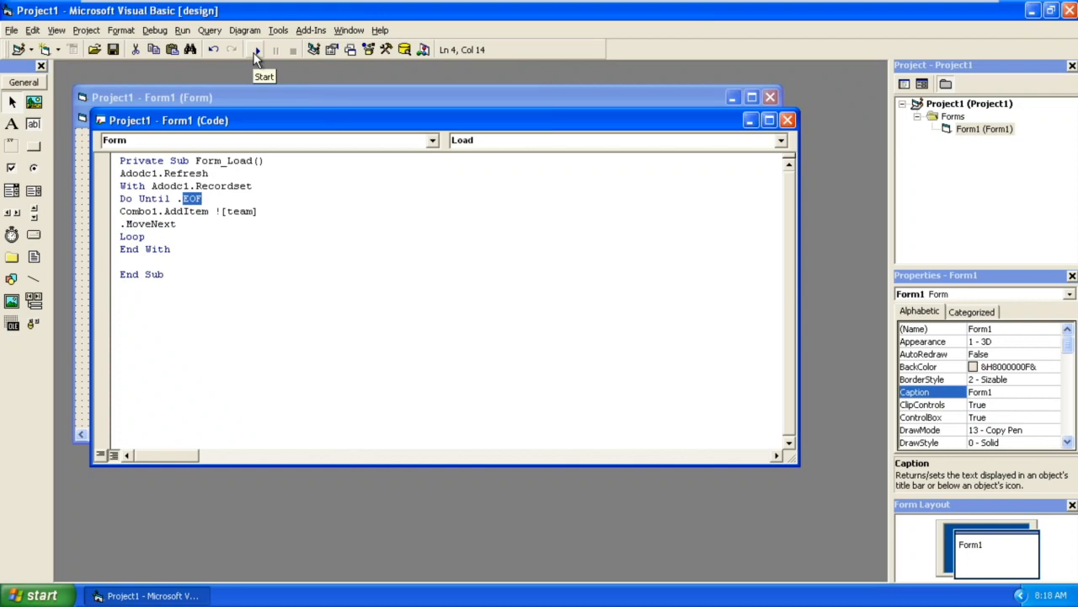
Step: Run the form once, stop it, and relaunch the Visual Data Manager
click(256, 49)
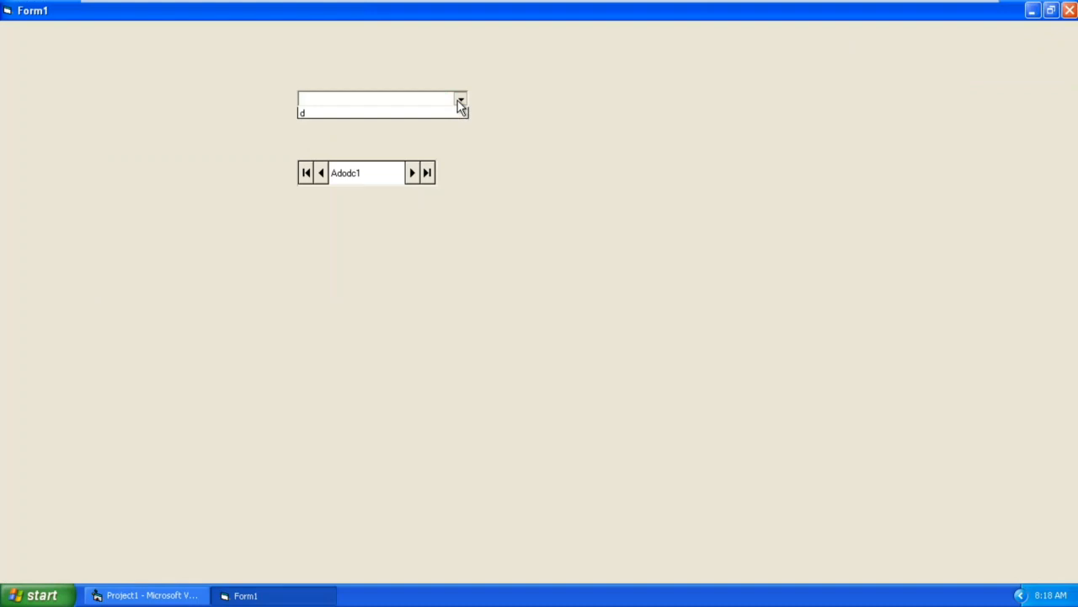
click(460, 98)
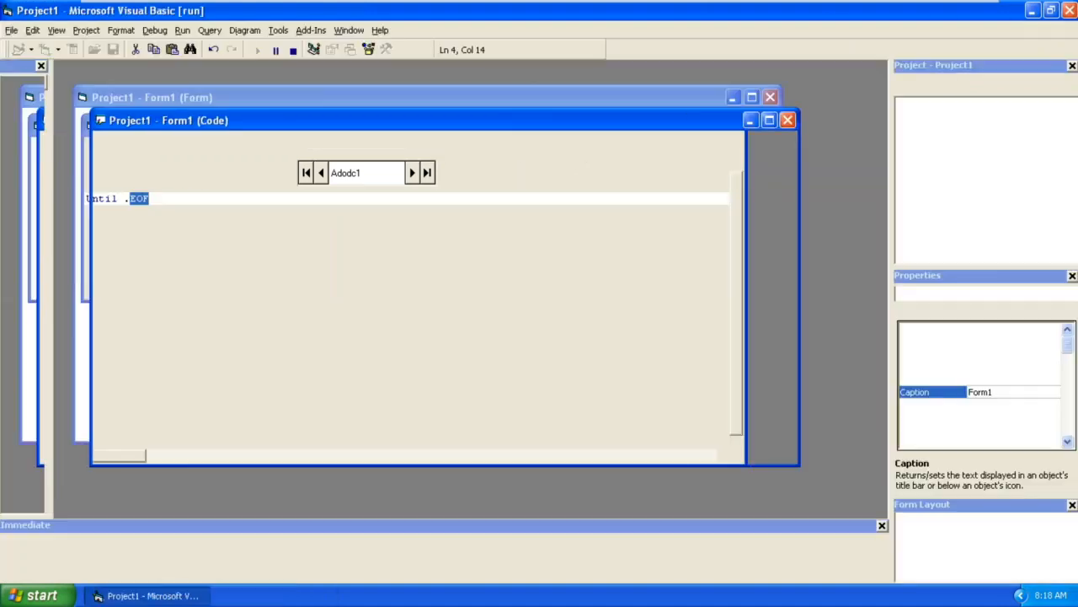
click(293, 49)
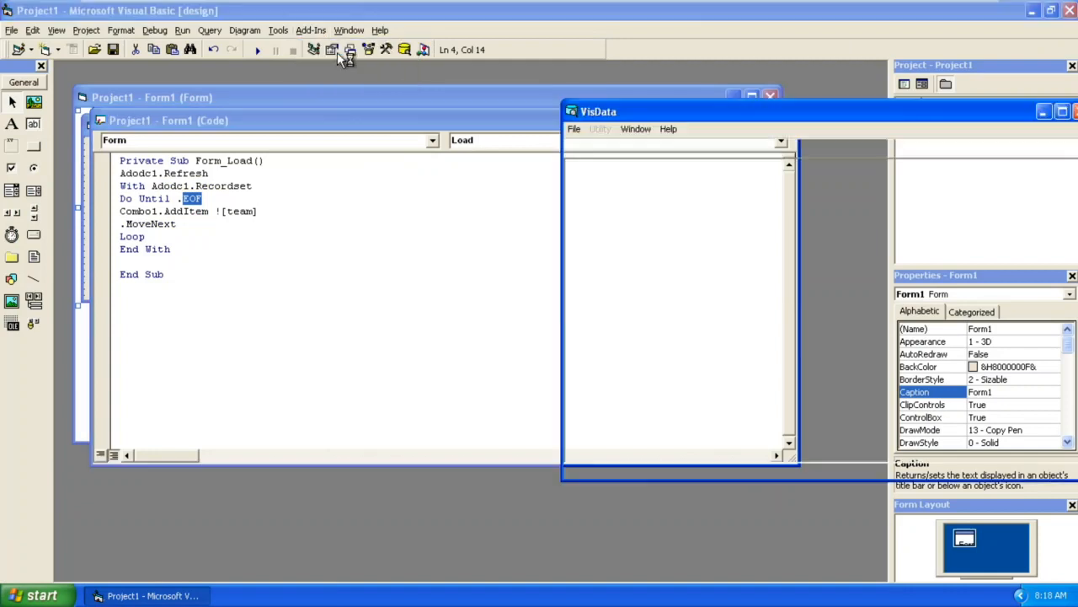
Step: Reopen combo.mdb as a Microsoft Access database and open its combo table for editing
click(573, 128)
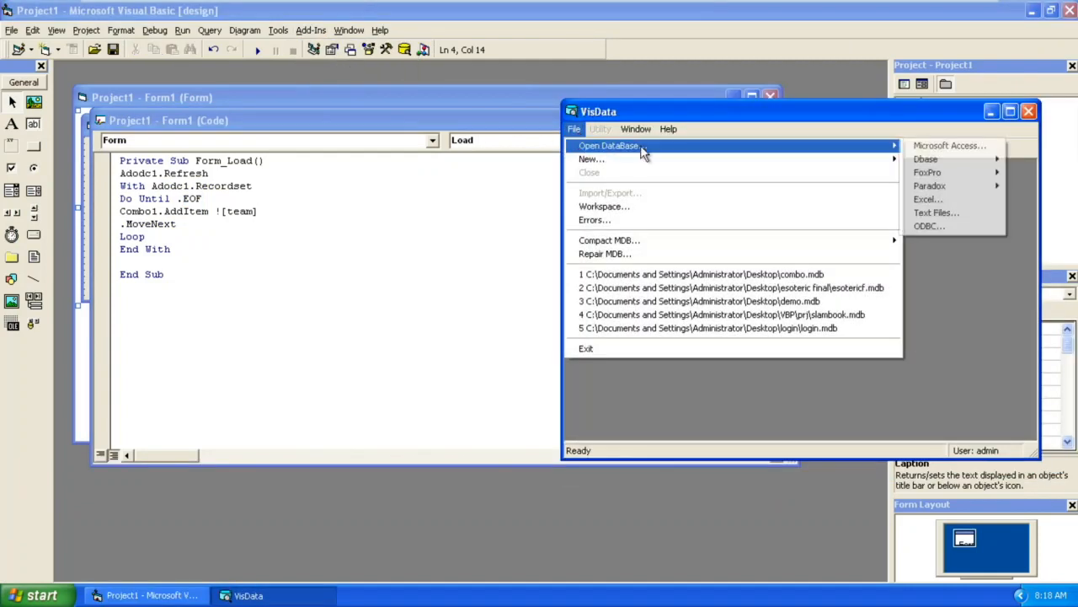
click(950, 145)
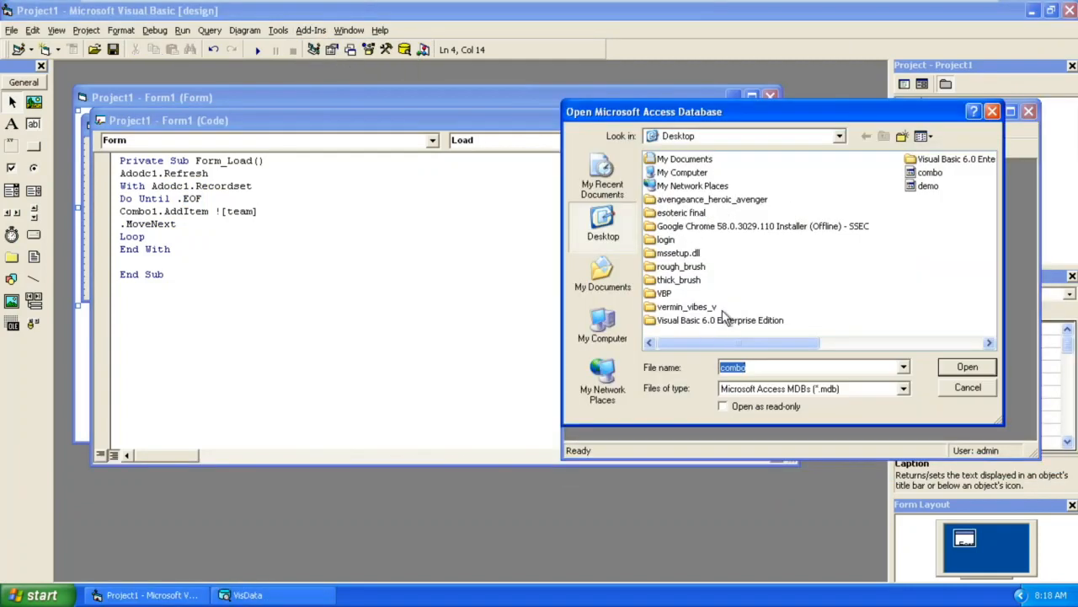
click(967, 366)
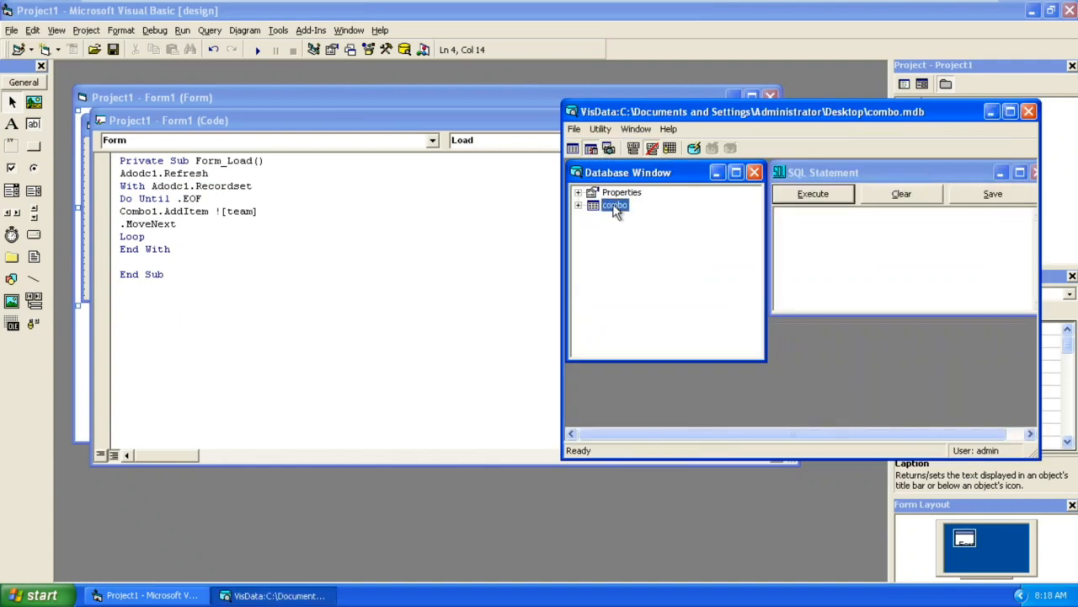
double_click(613, 205)
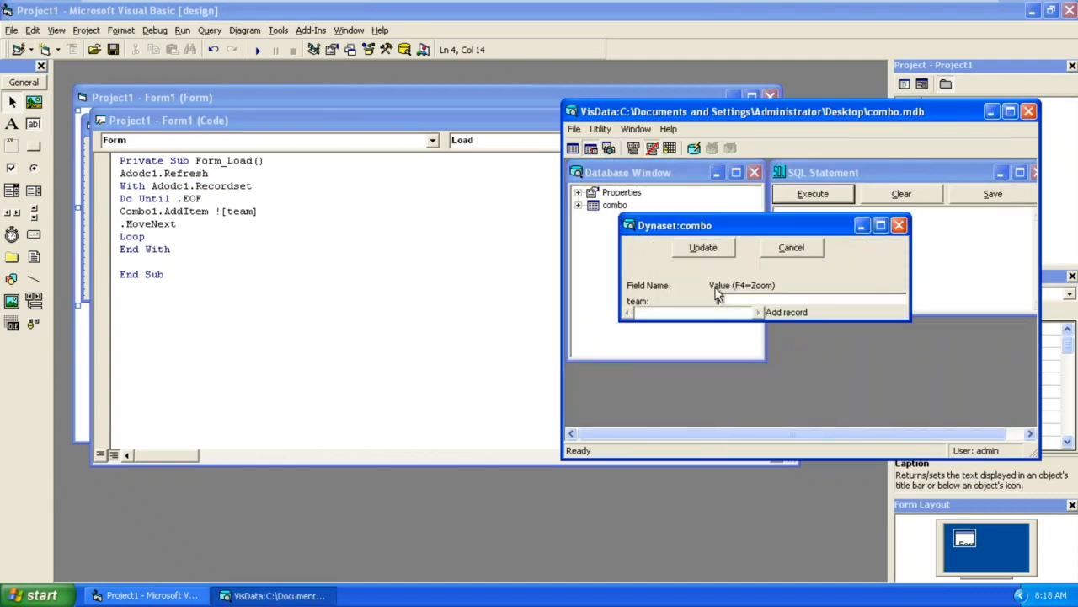
Step: Add a new team record 'caffeine' to the combo table and finish editing
text(ca)
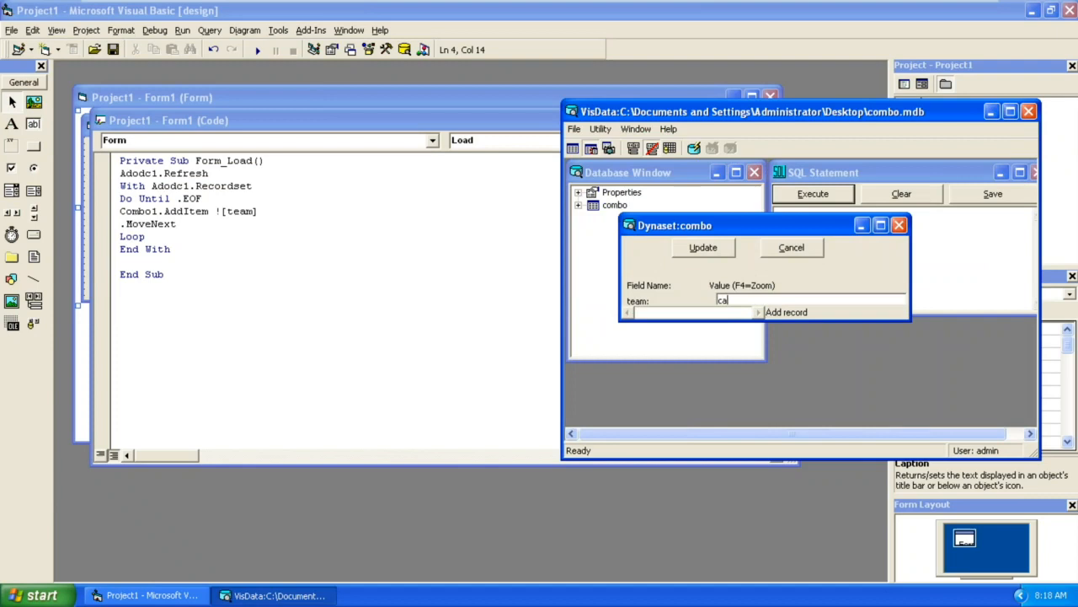
text(ffeine)
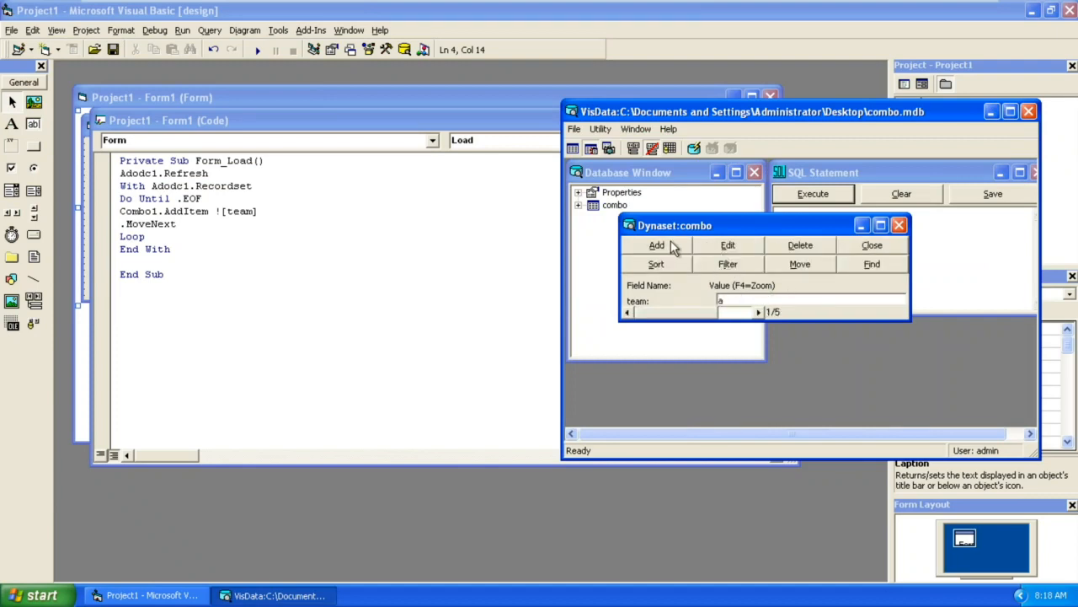
click(657, 246)
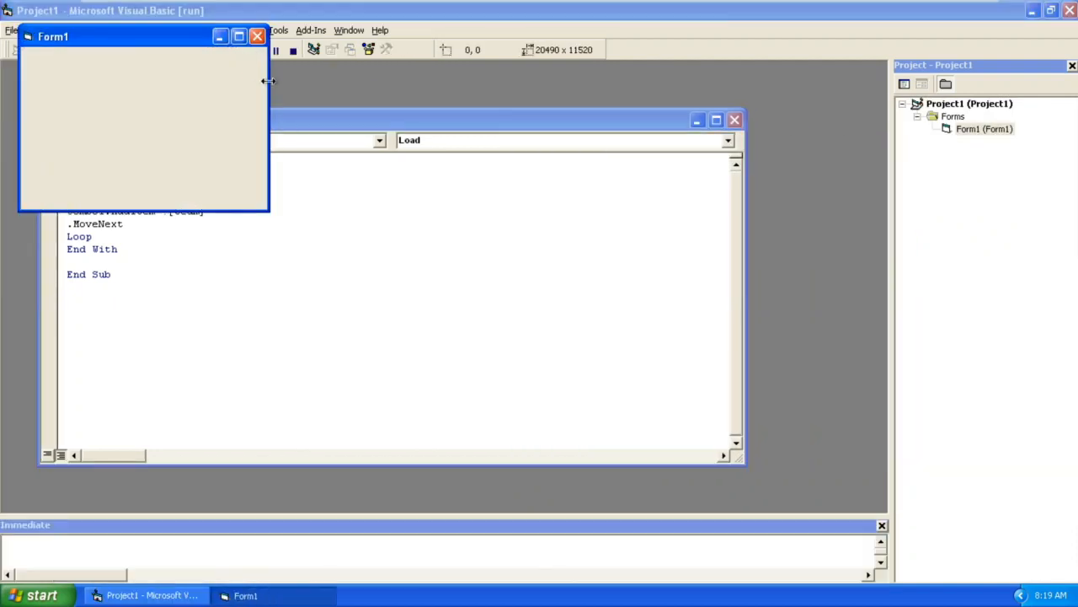
Step: Maximize the running Form1 to view the team combo box, then close it back to design mode
click(460, 98)
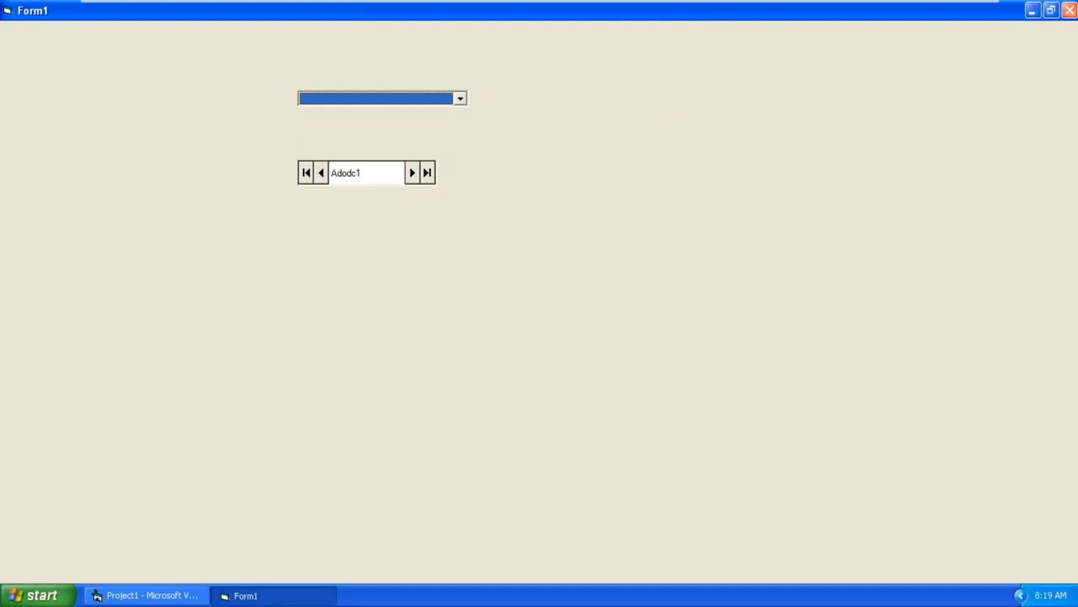
click(145, 594)
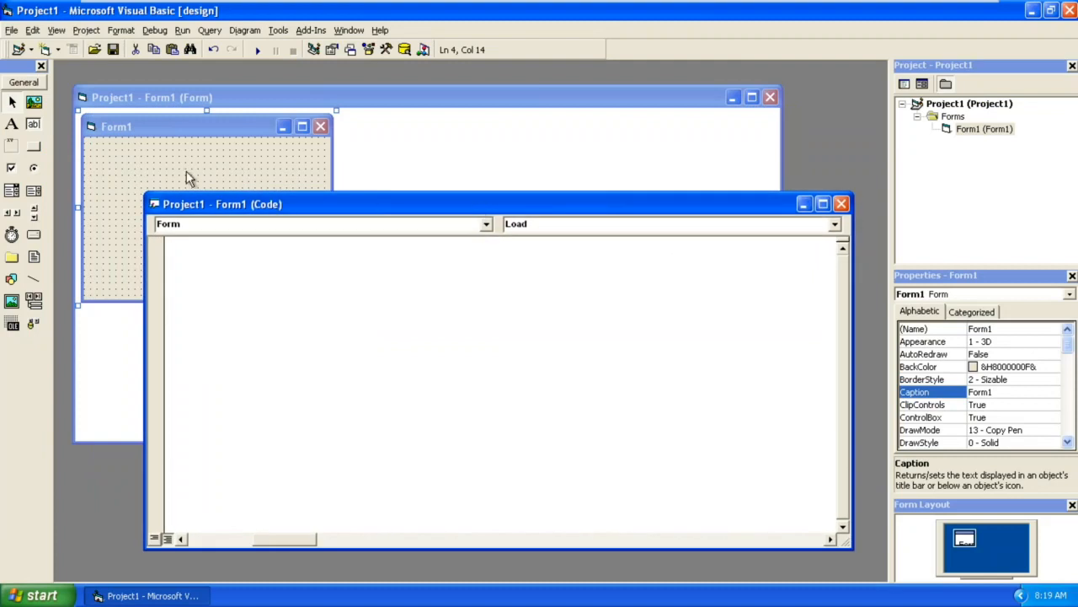
Step: Bring the Form1 designer forward and select Combo1 to show its Dropdown List properties
click(205, 125)
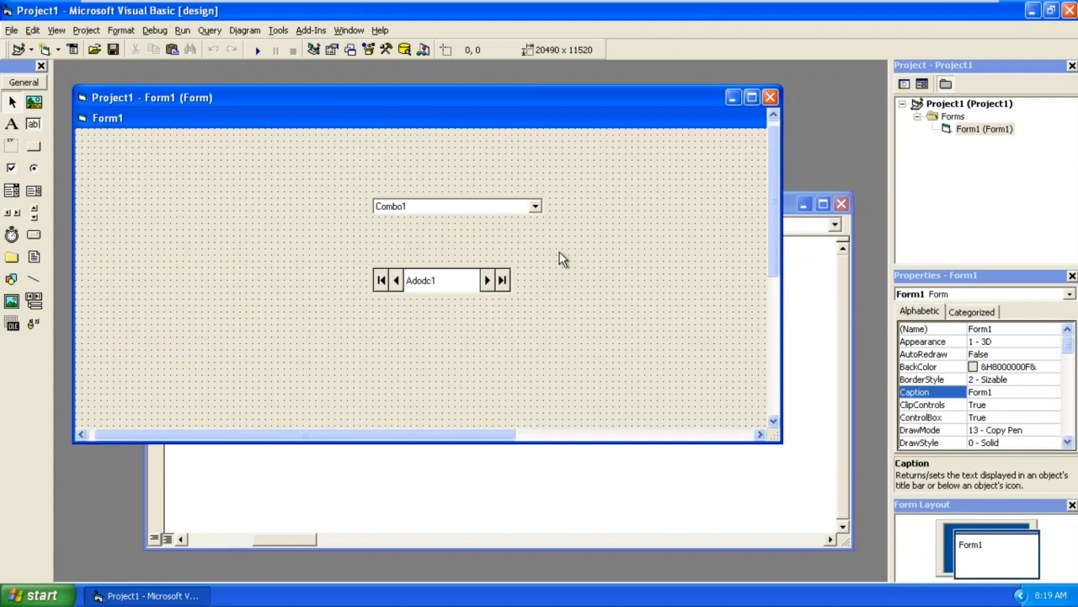
mouse_move(506, 229)
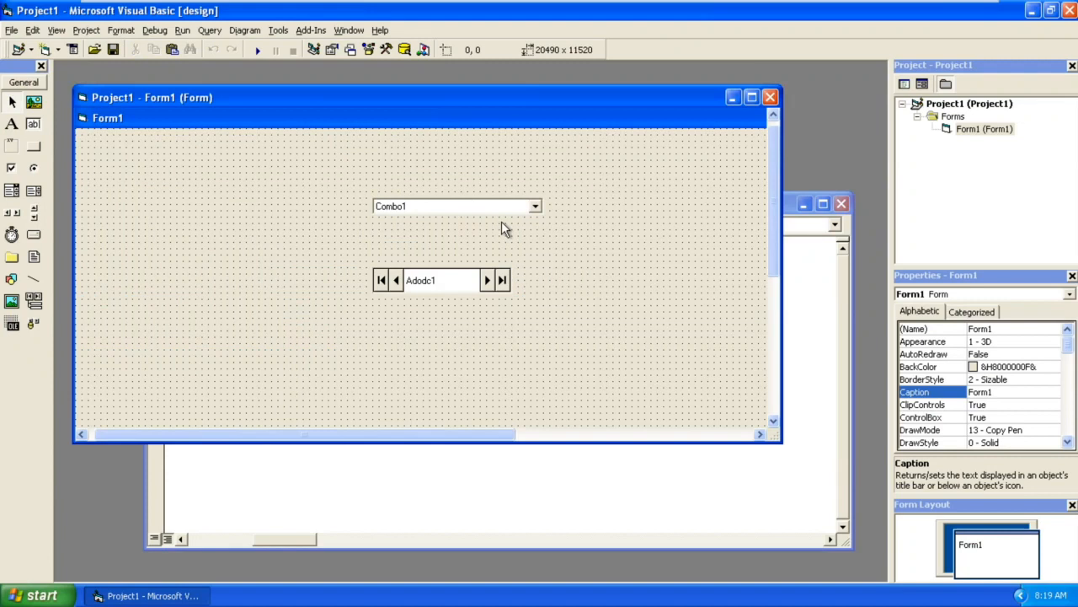
mouse_move(487, 131)
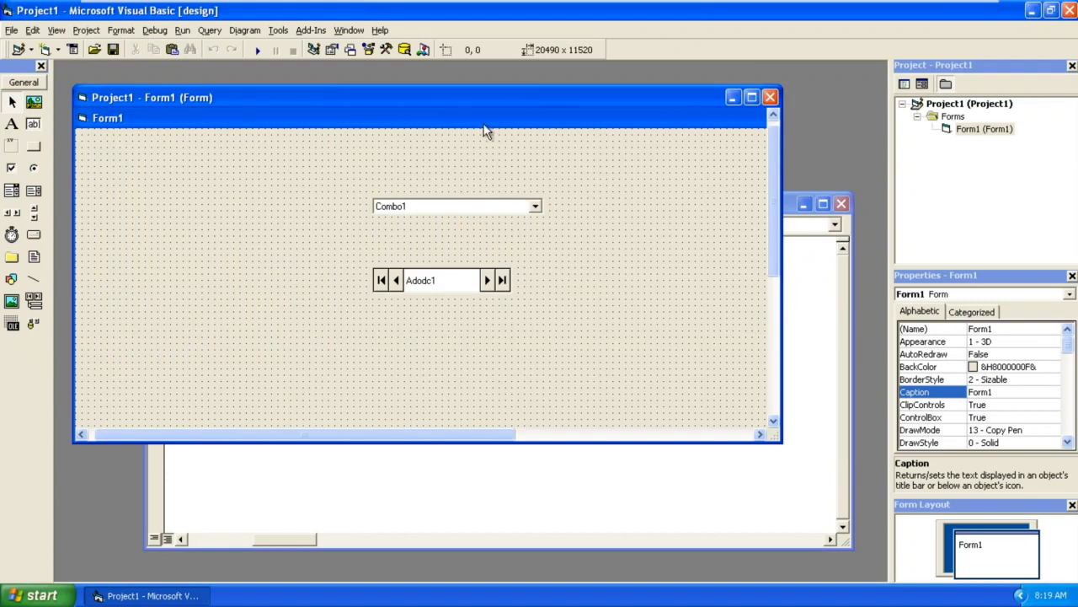
mouse_move(475, 219)
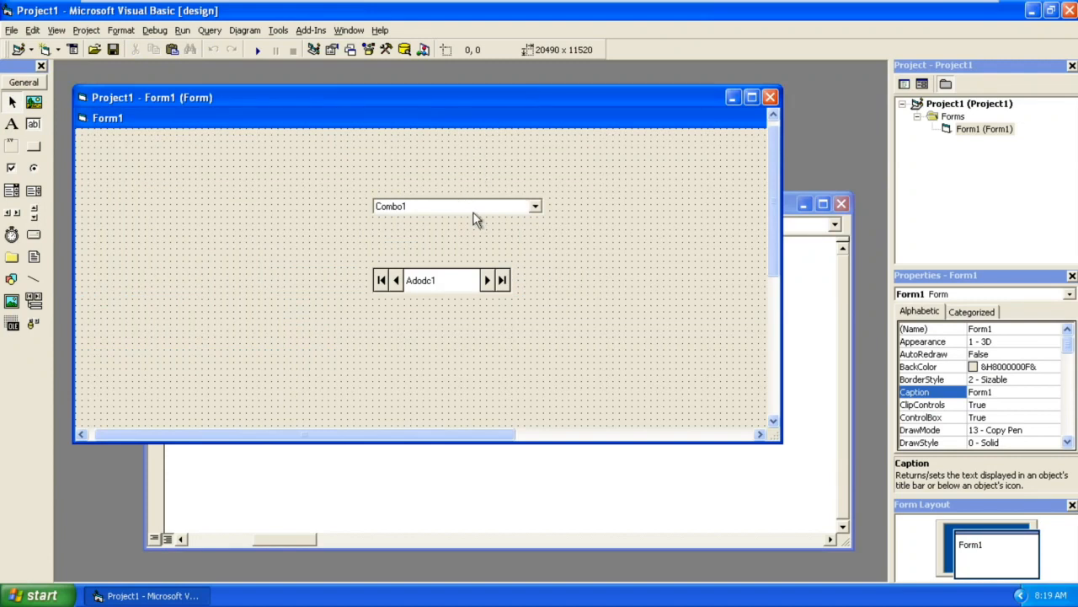
click(428, 205)
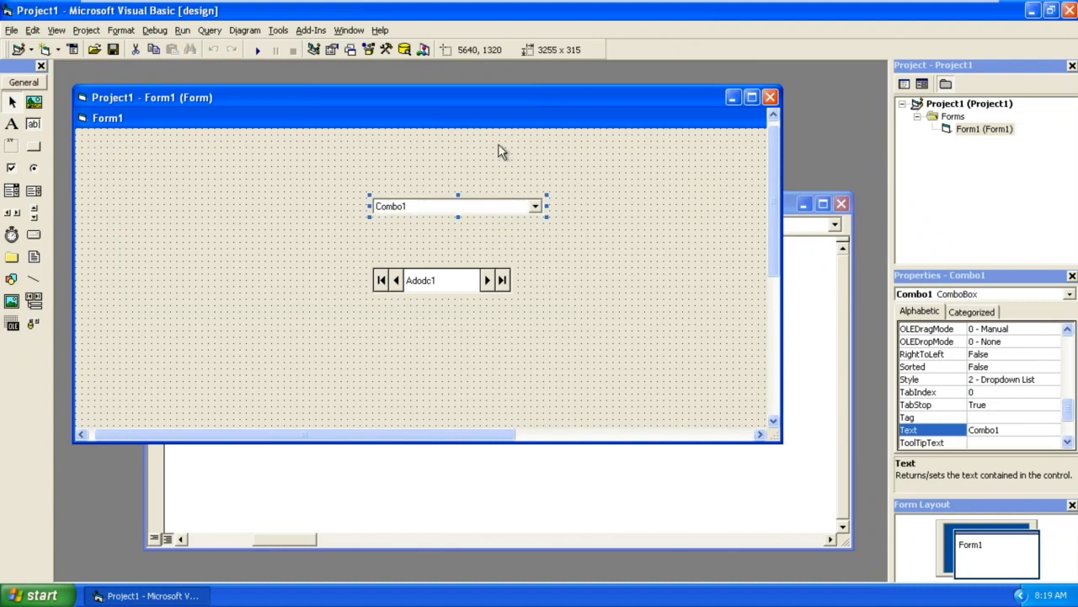
mouse_move(509, 162)
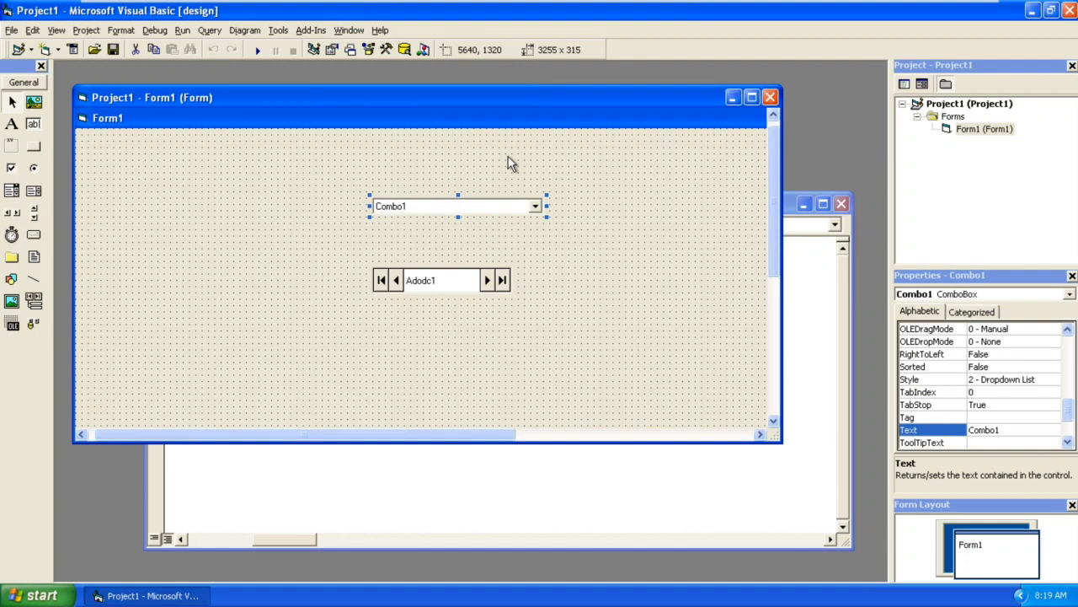
mouse_move(522, 175)
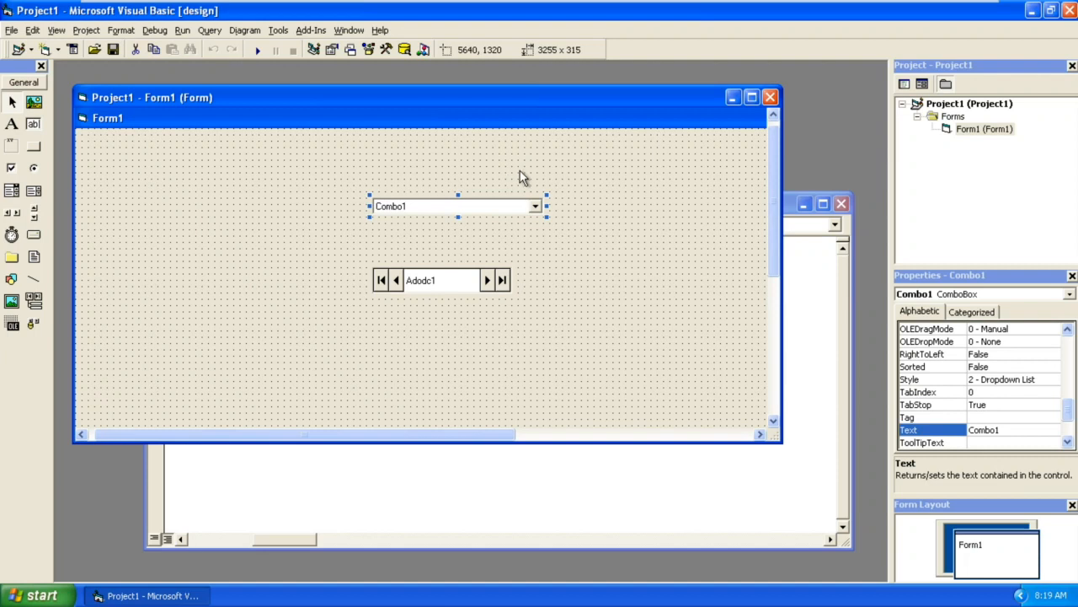